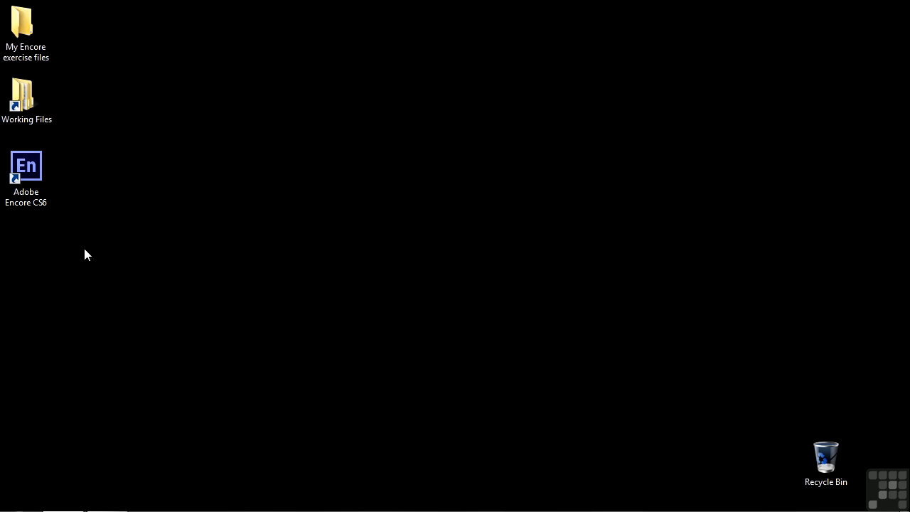
Launch Adobe Encore CS6 from its desktop shortcut to reach the welcome screen
left_click(26, 171)
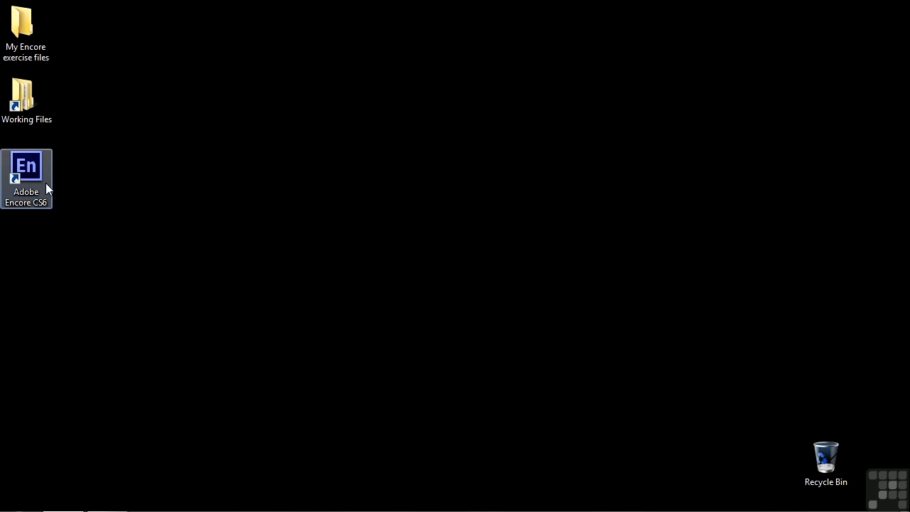
double_click(25, 165)
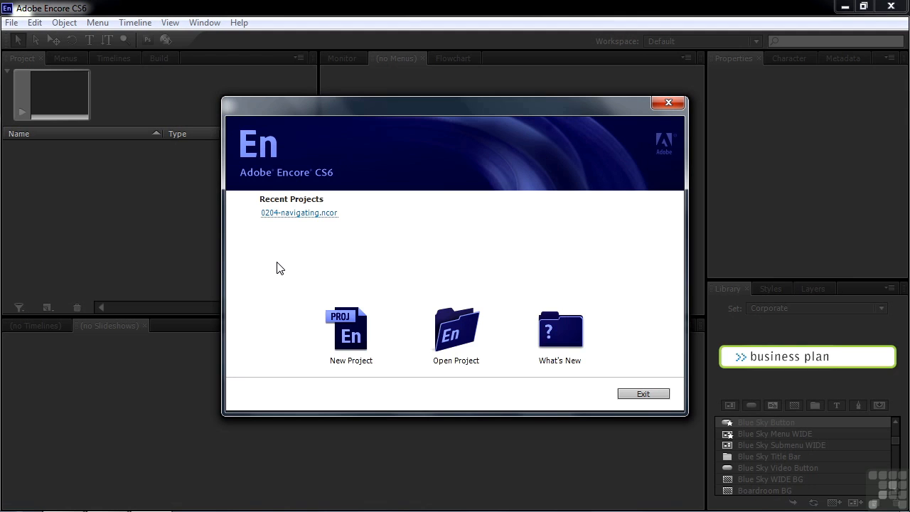
mouse_move(289, 253)
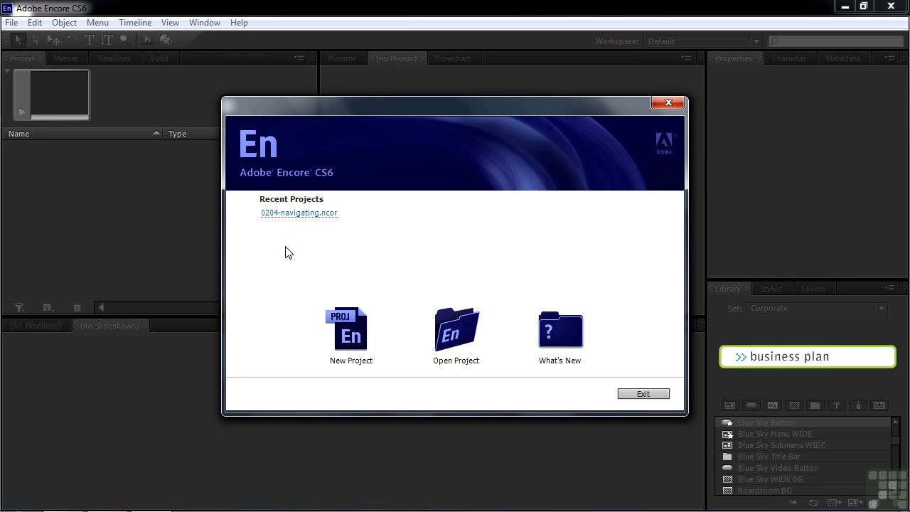
mouse_move(298, 213)
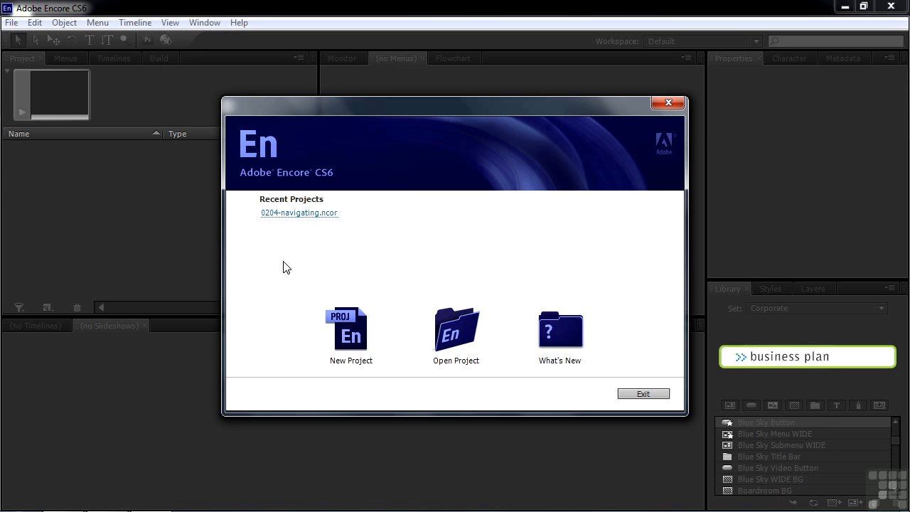
mouse_move(455, 333)
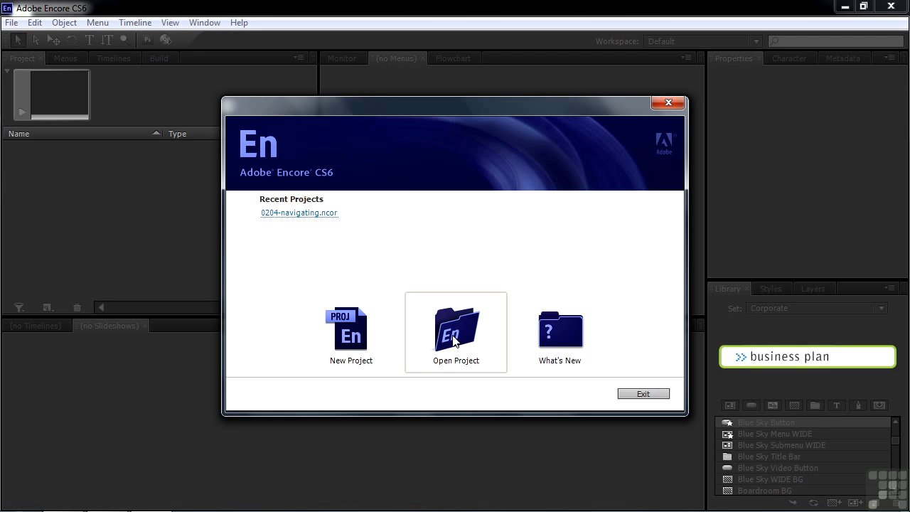
Start Open Project and choose 0204-navigating.ncor in the Encore projects folder
left_click(455, 333)
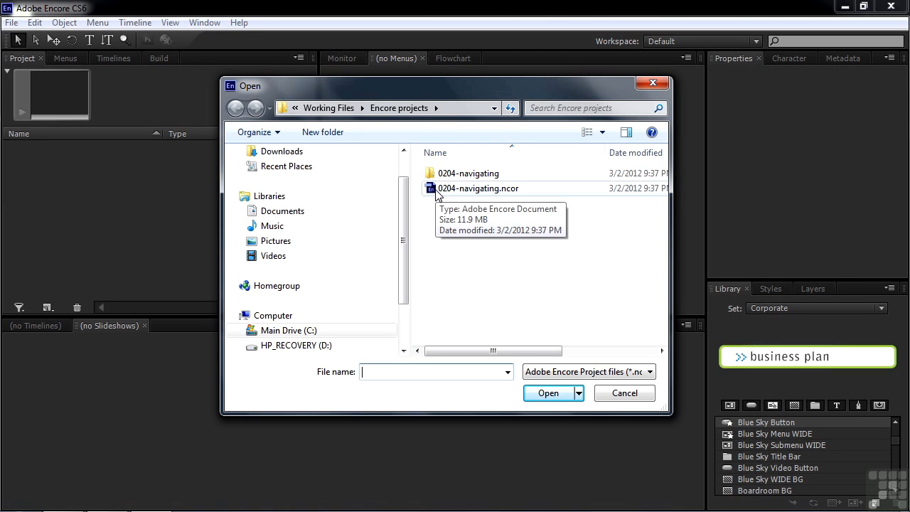
left_click(477, 188)
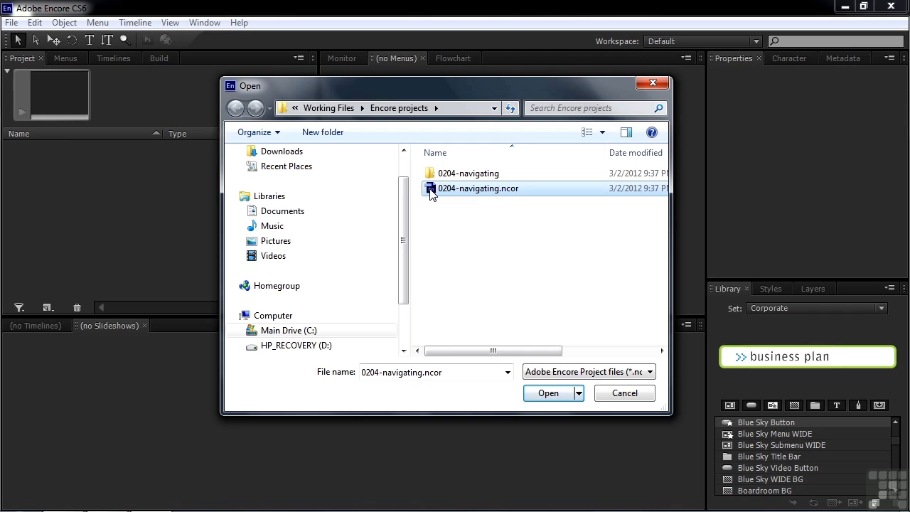
Load the 0204-navigating project so its scene selection menu and slideshow appear
left_click(549, 393)
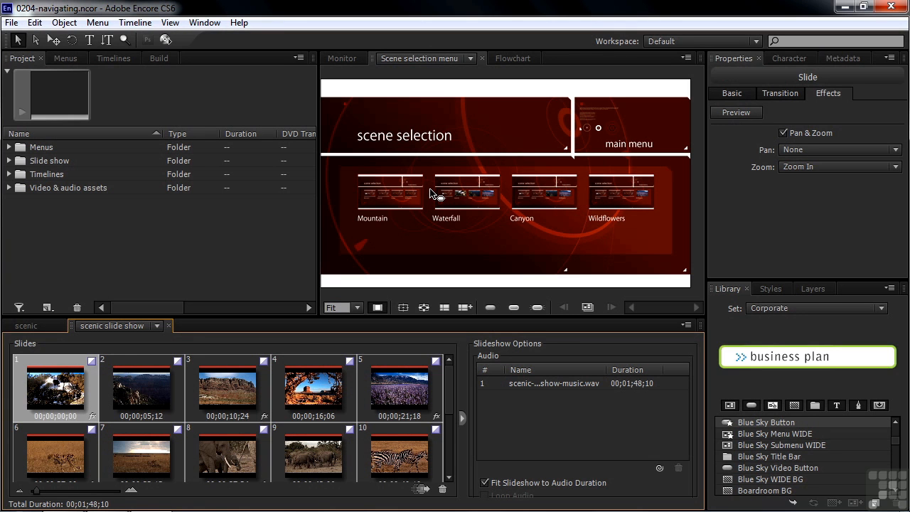
mouse_move(411, 188)
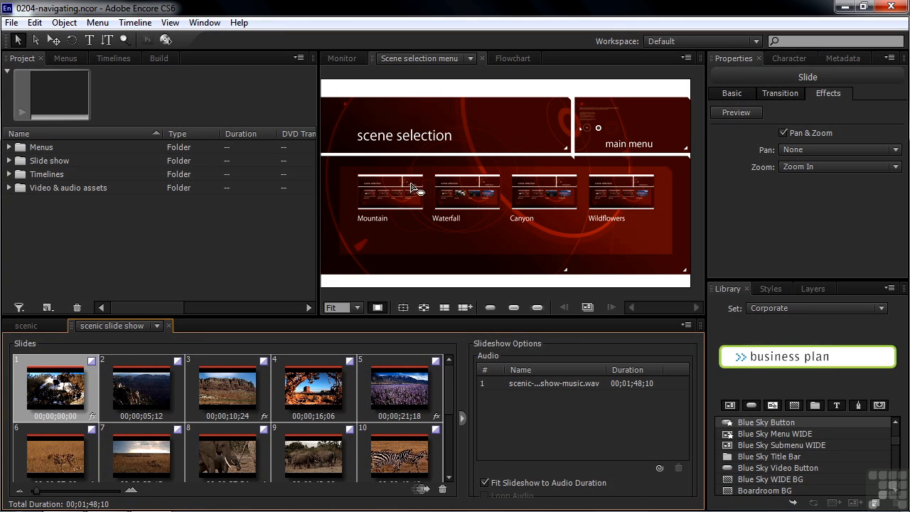
mouse_move(521, 364)
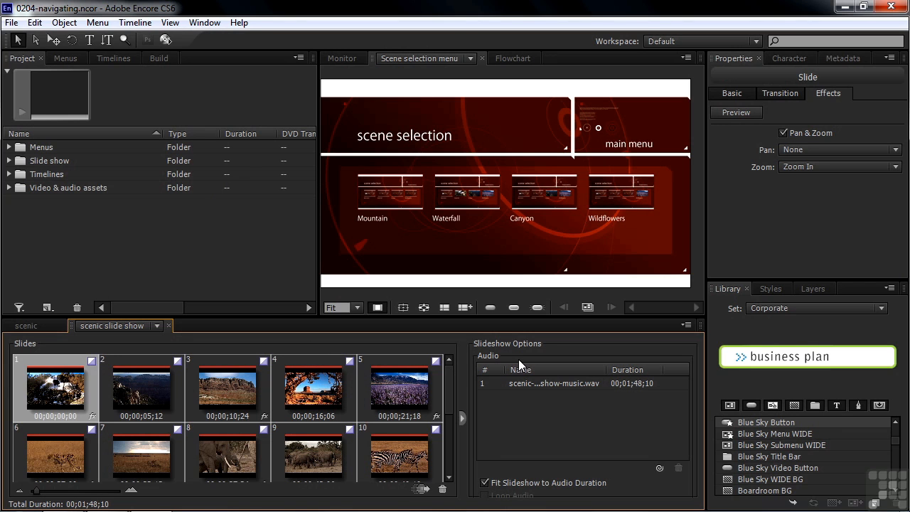
mouse_move(284, 259)
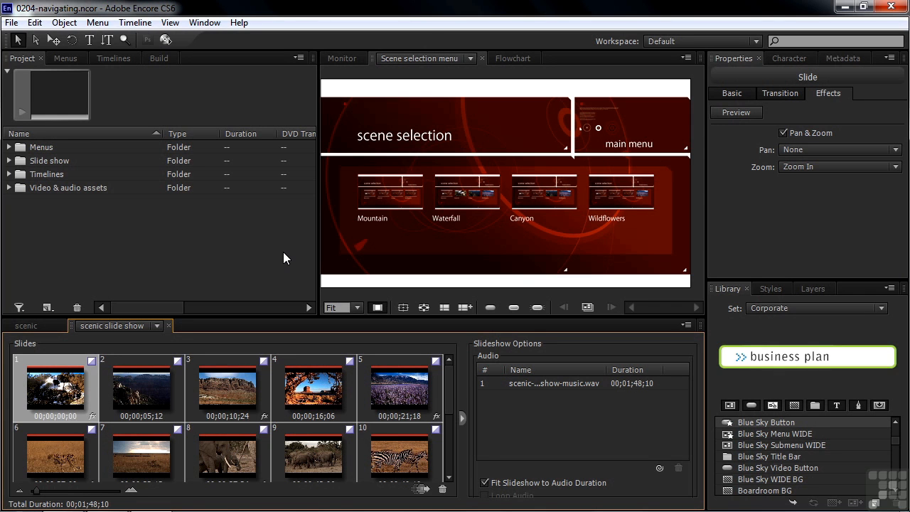
mouse_move(121, 249)
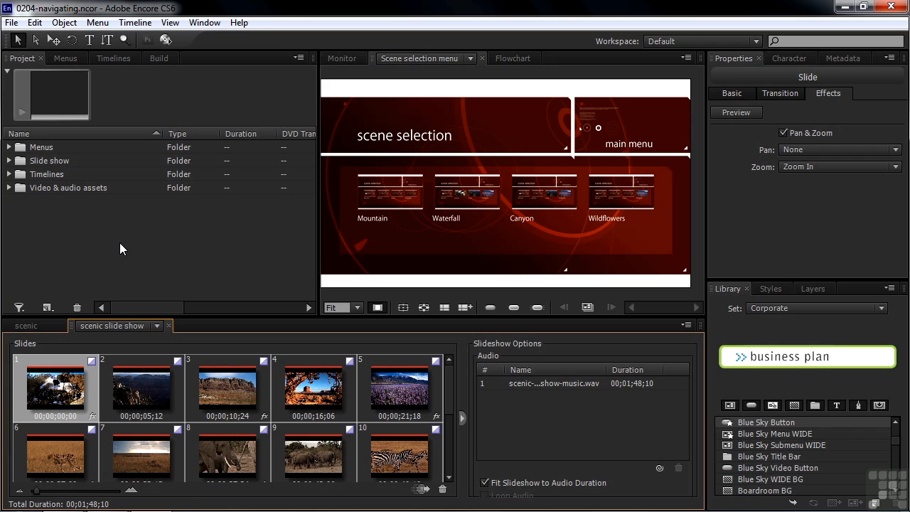
mouse_move(11, 190)
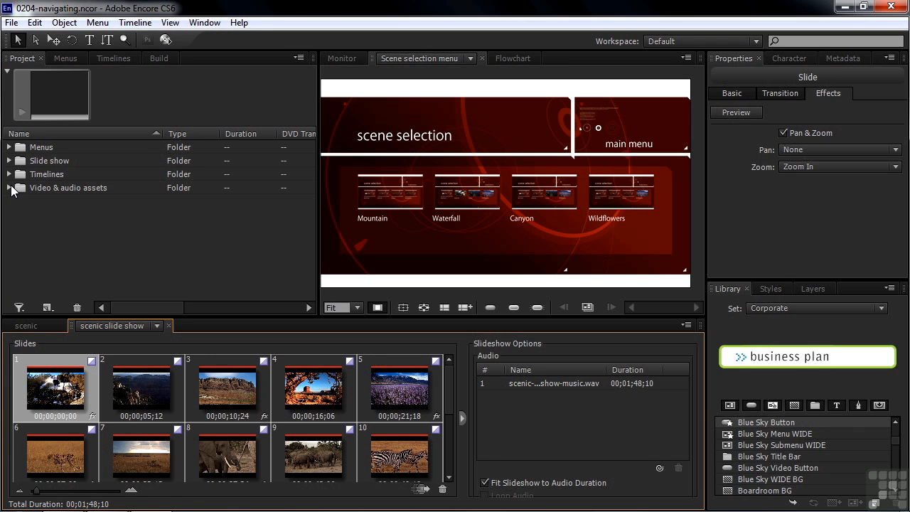
Expand and collapse the Video & audio assets and Slide show folders in the Project panel
left_click(11, 187)
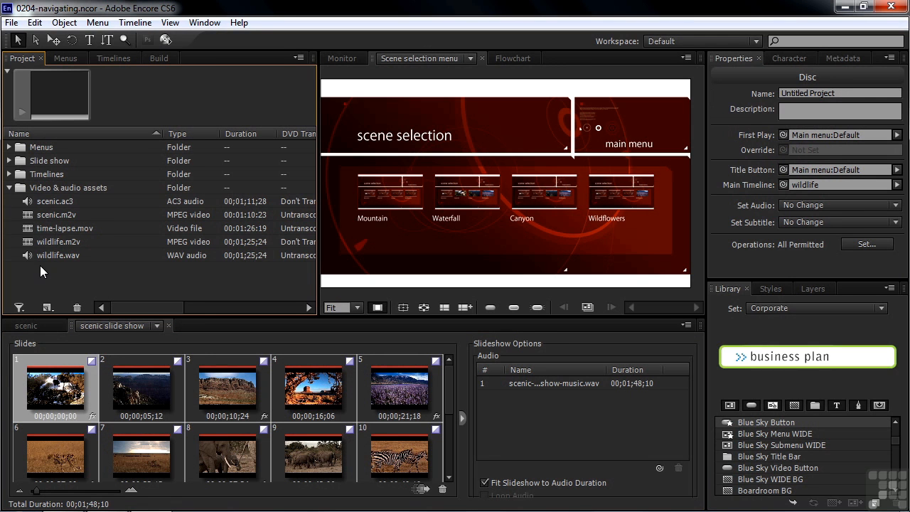
left_click(10, 188)
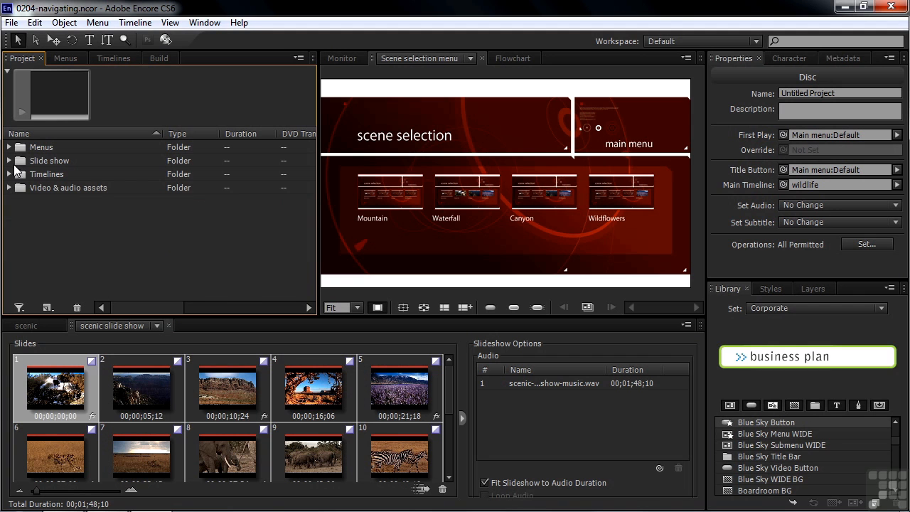
left_click(9, 159)
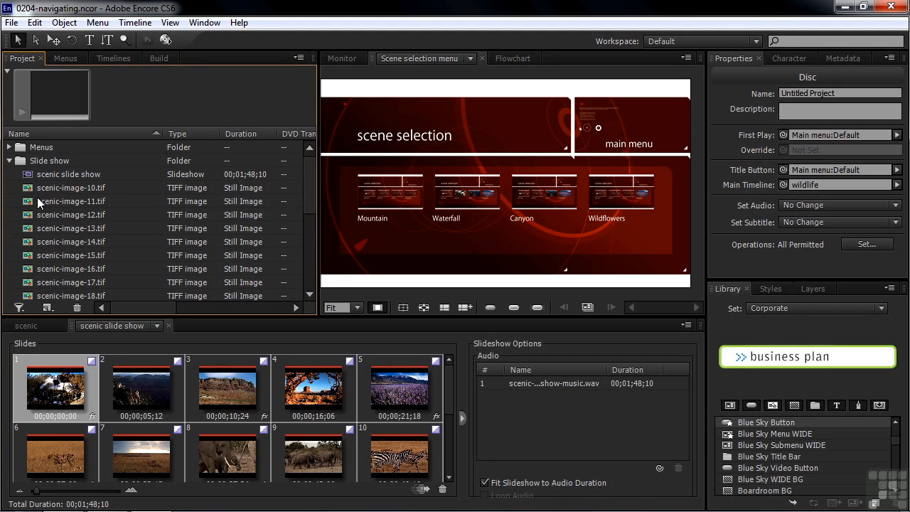
left_click(9, 159)
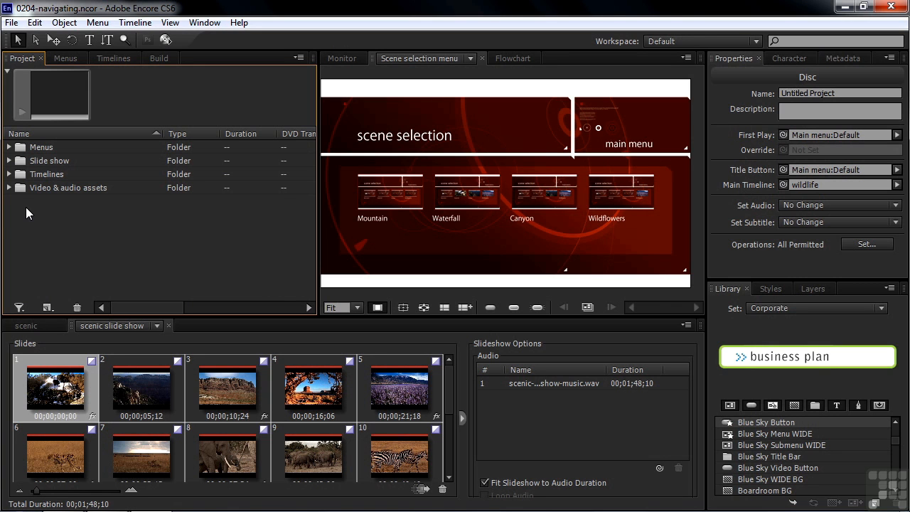
Expand Timelines and Slide show, collapse them, and leave the Menus folder expanded
left_click(8, 174)
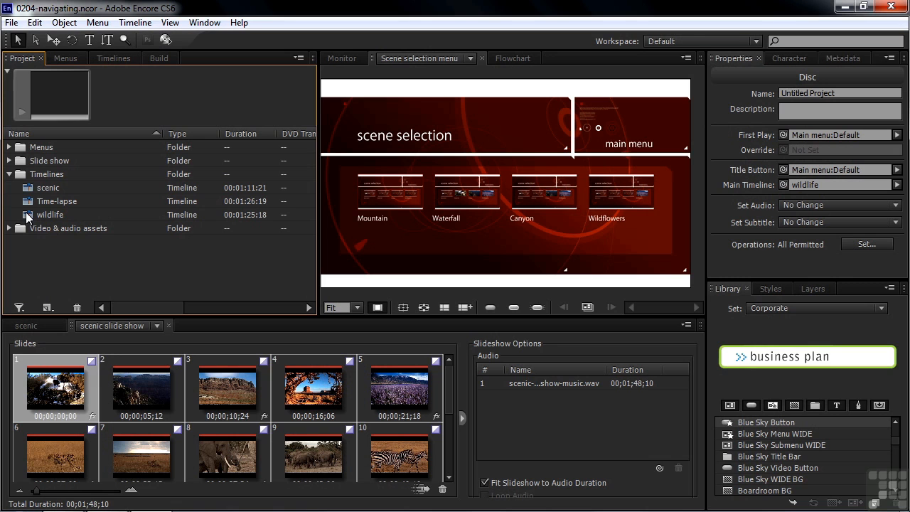
mouse_move(31, 187)
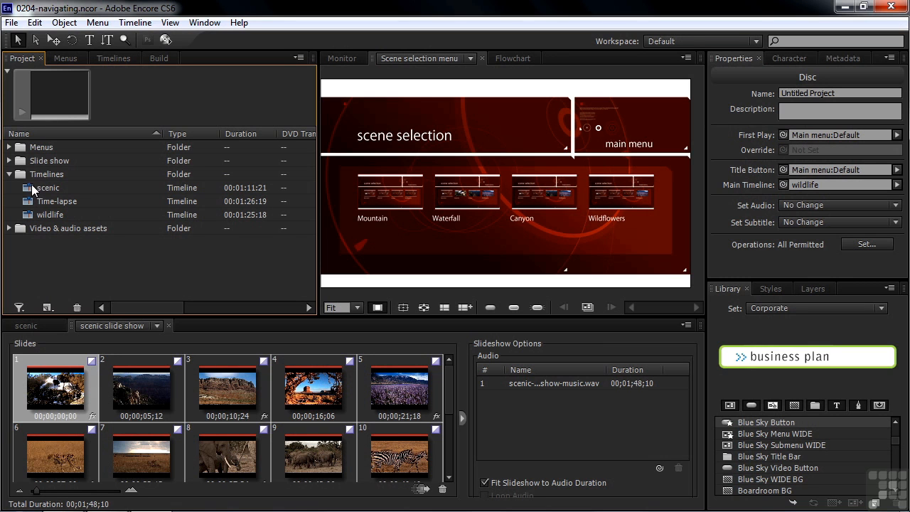
mouse_move(55, 301)
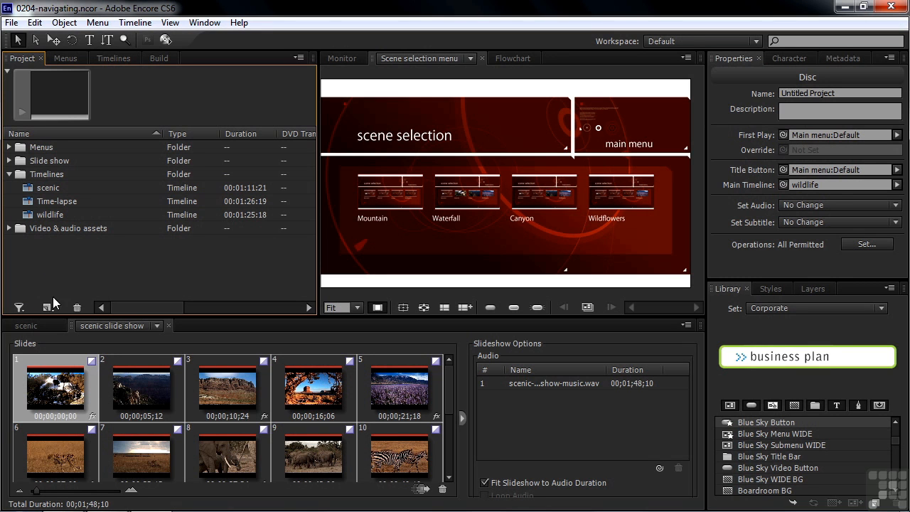
left_click(47, 307)
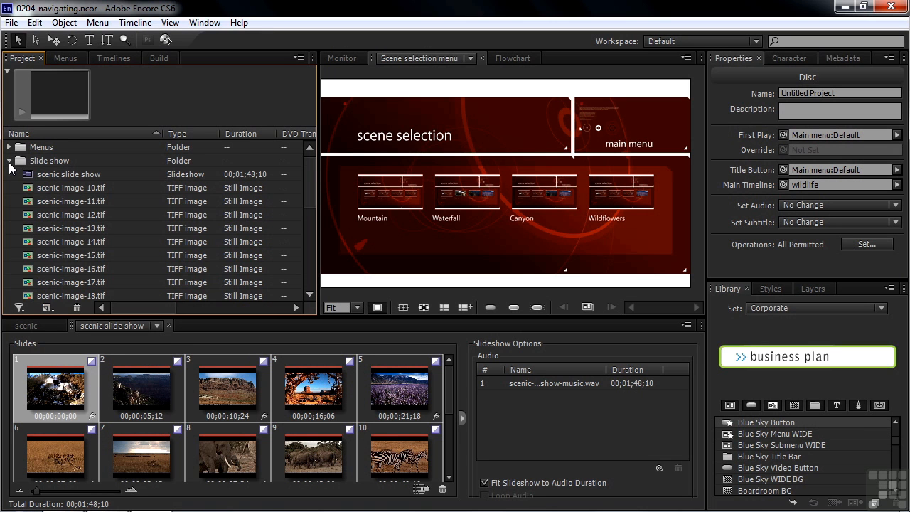
mouse_move(40, 259)
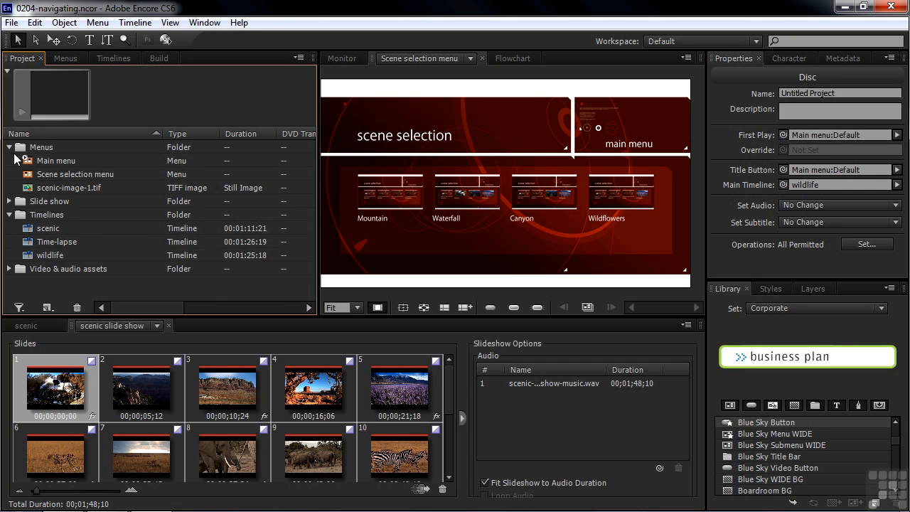
left_click(9, 146)
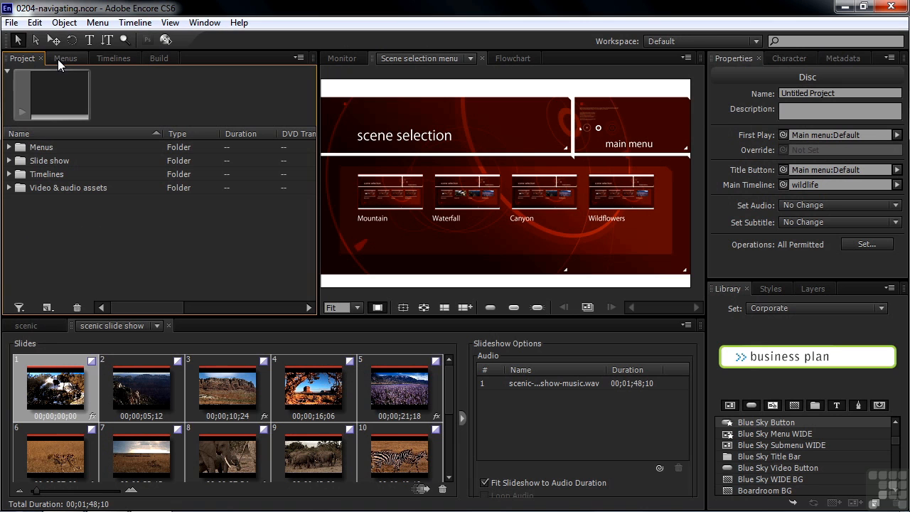
left_click(9, 146)
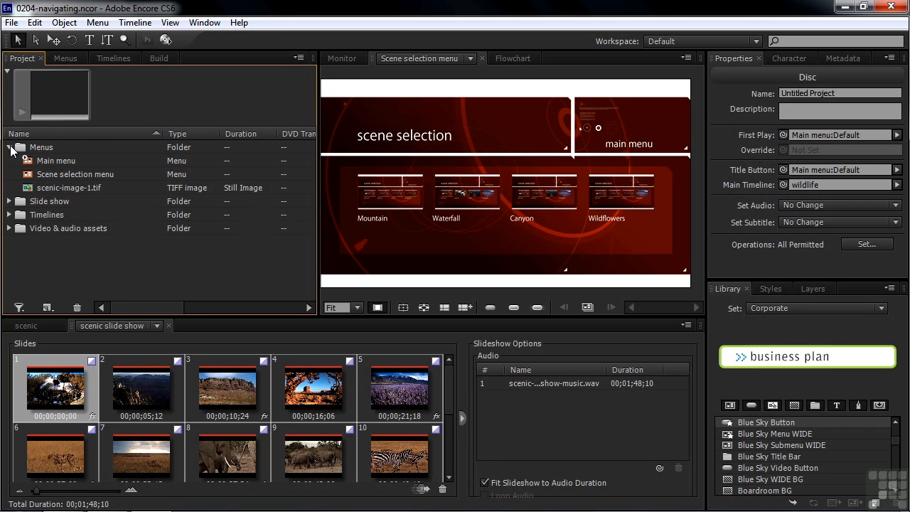
mouse_move(61, 81)
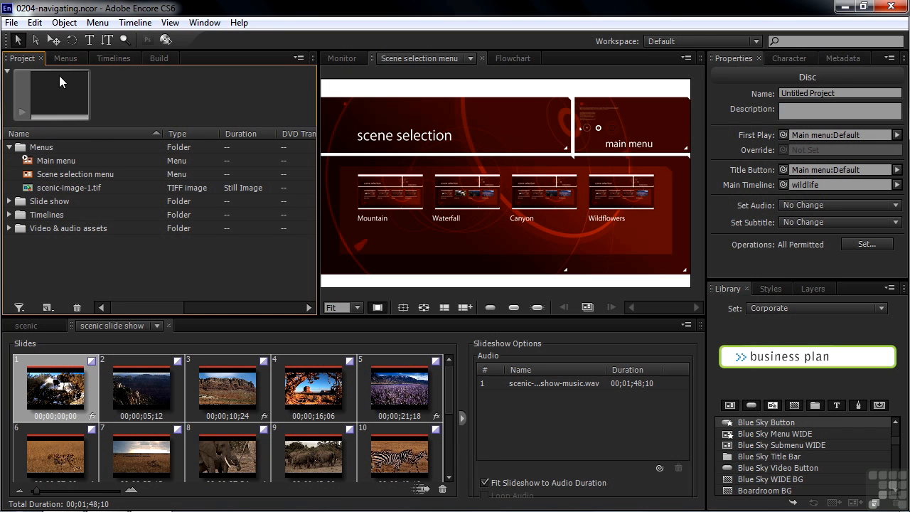
Review Main menu and Scene selection menu buttons in the Menus panel
left_click(64, 59)
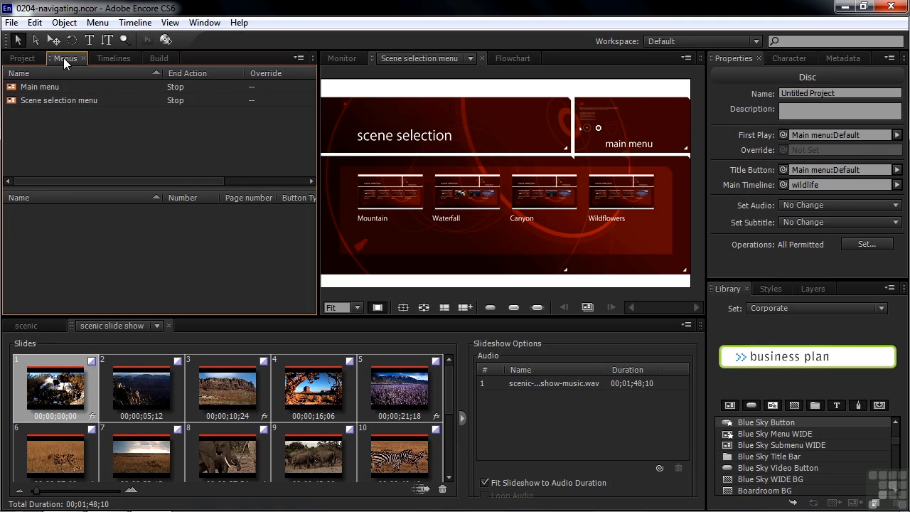
left_click(40, 87)
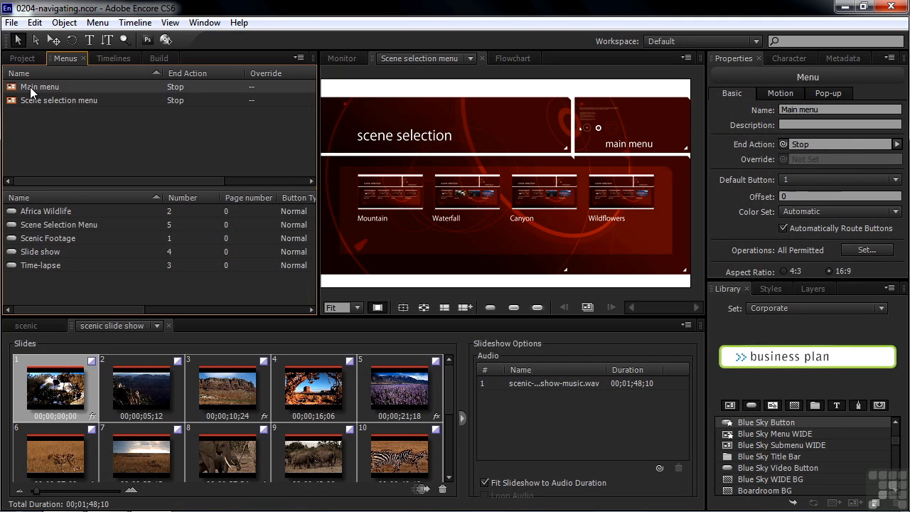
left_click(58, 99)
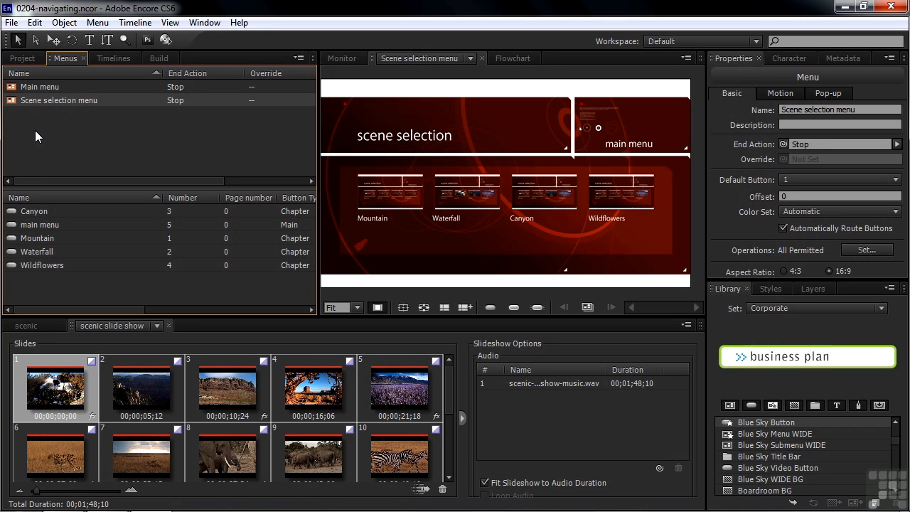
mouse_move(40, 241)
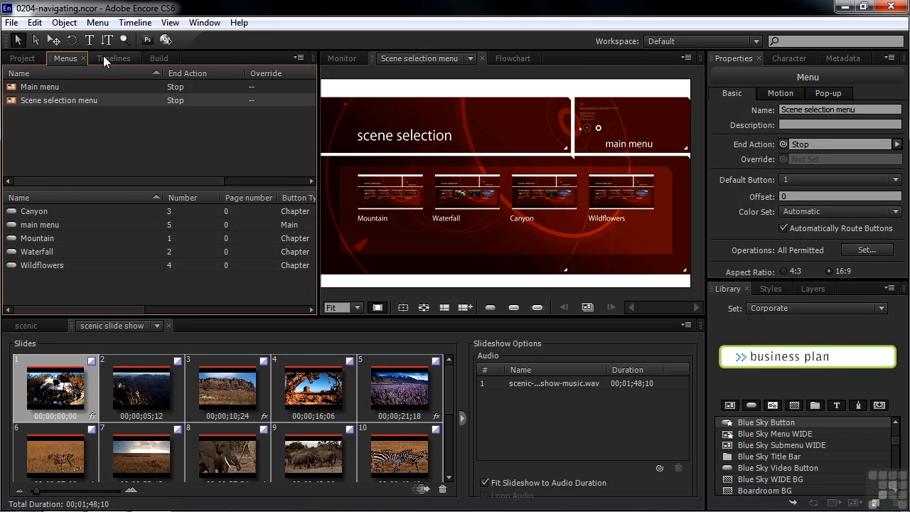
Review the scenic and wildlife timelines, then return to Project with Timelines expanded
left_click(114, 57)
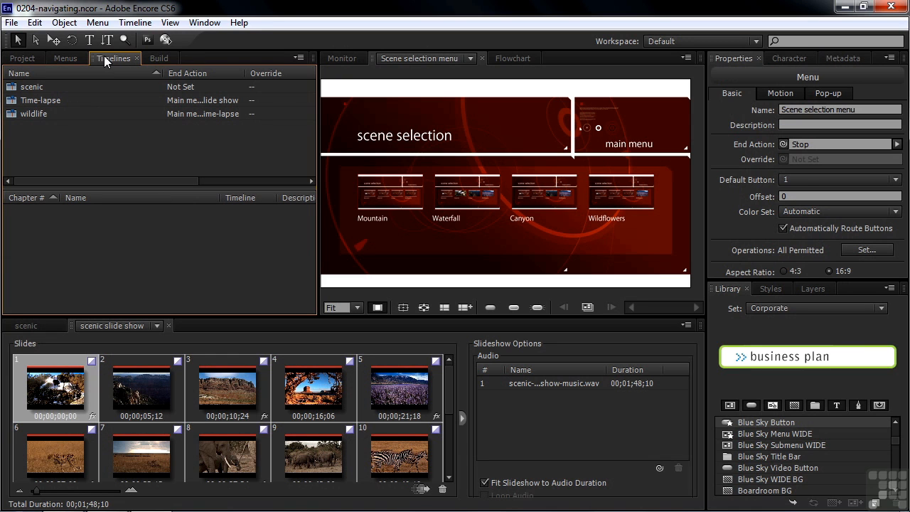
left_click(31, 87)
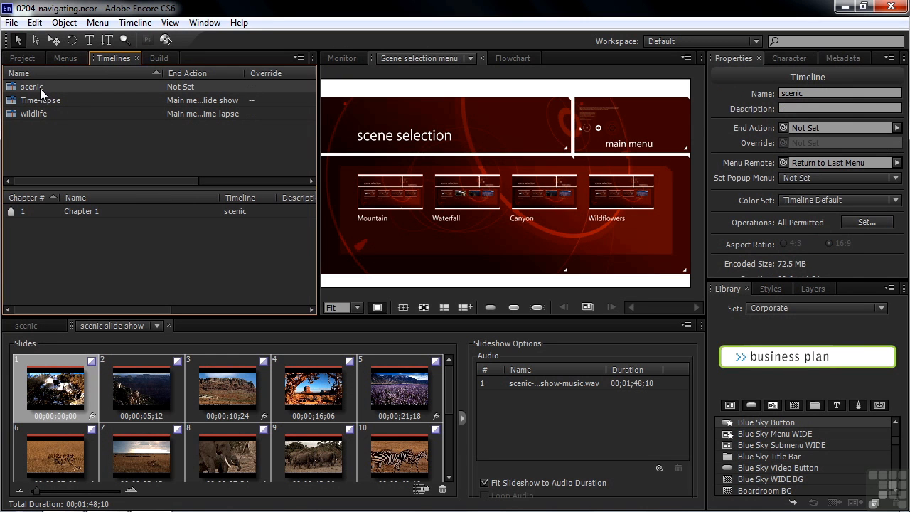
left_click(34, 114)
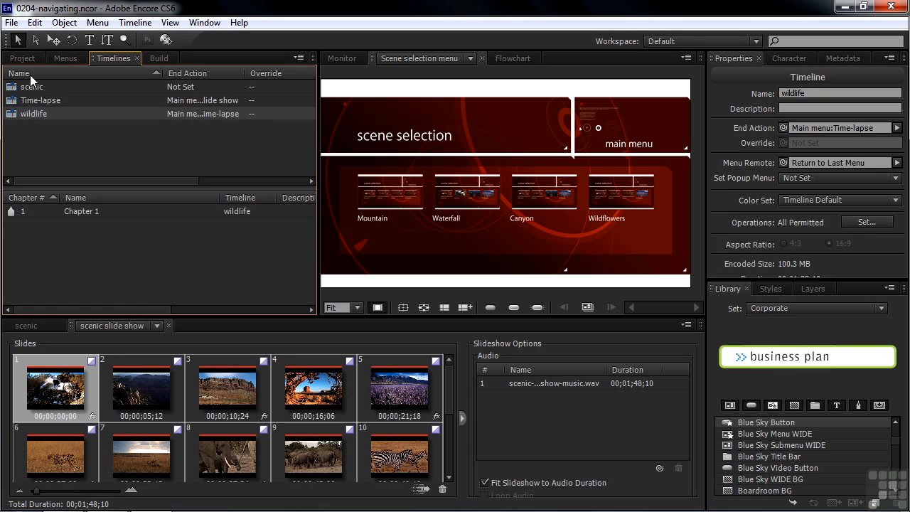
left_click(22, 57)
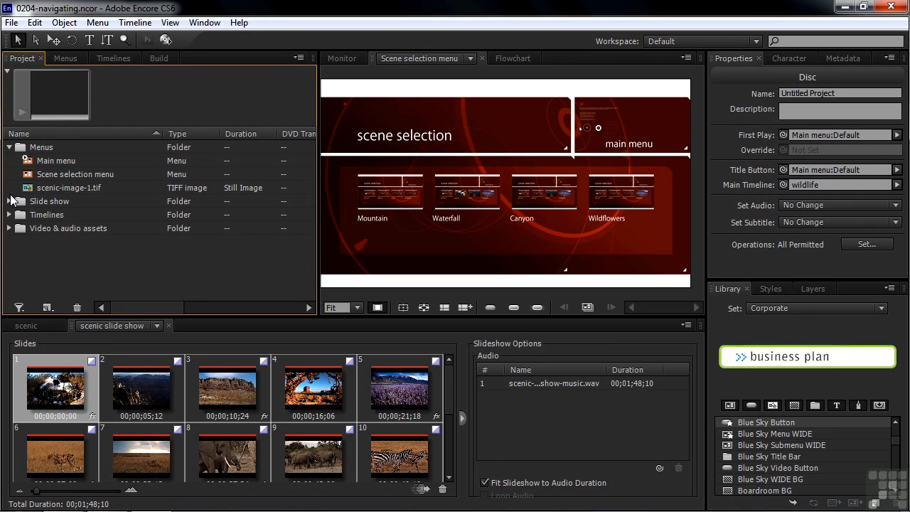
left_click(10, 213)
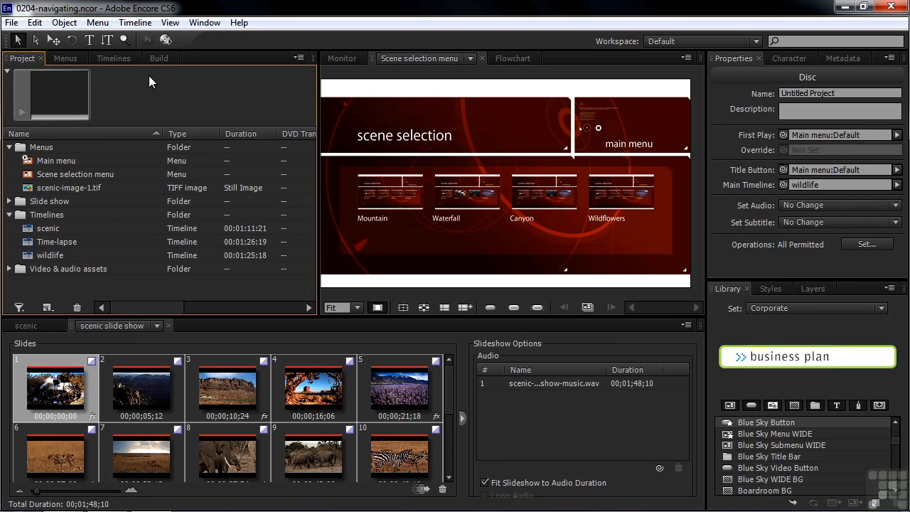
Review the DVD settings in the Build panel and return to the Project panel
left_click(158, 57)
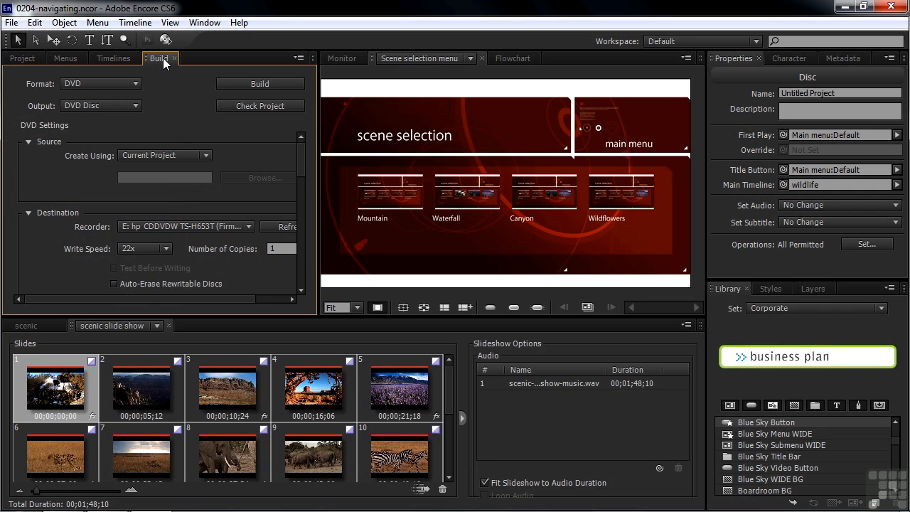
mouse_move(256, 128)
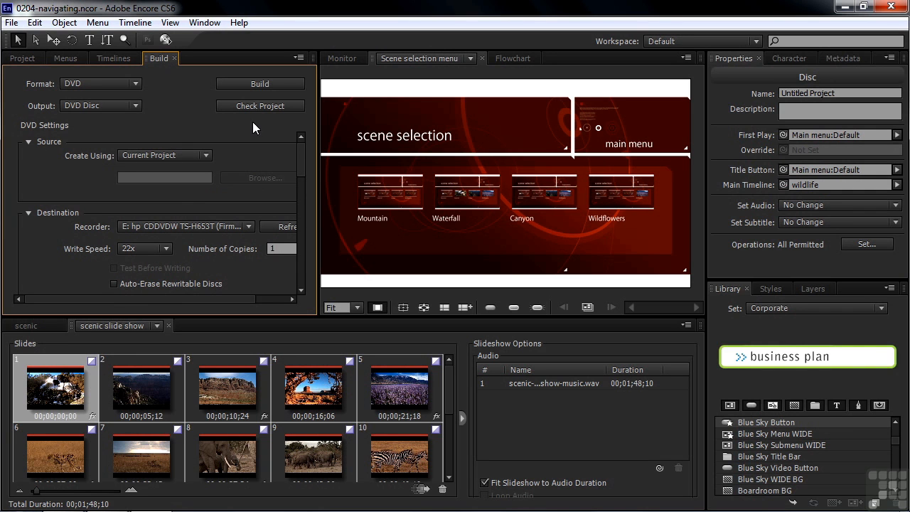
mouse_move(186, 97)
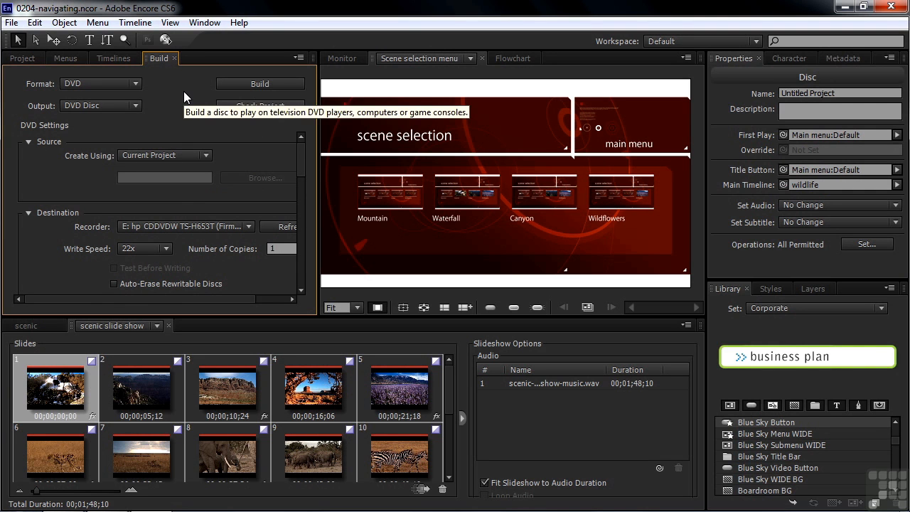
left_click(23, 57)
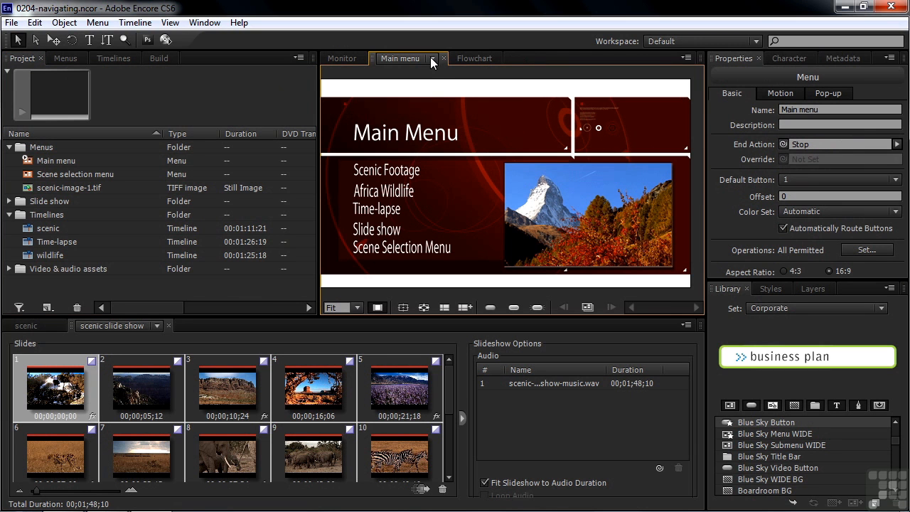
Preview the scenic slide show's canyon slide in the Monitor and play it
left_click(342, 57)
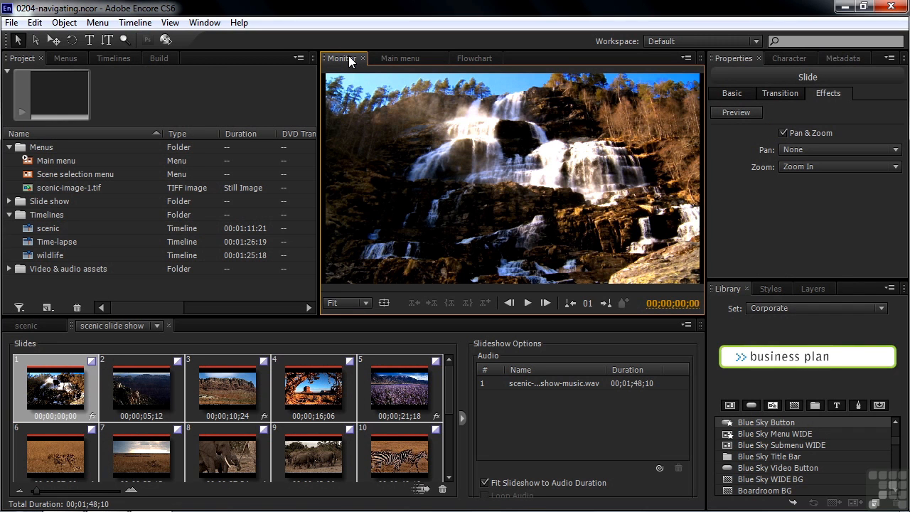
mouse_move(116, 340)
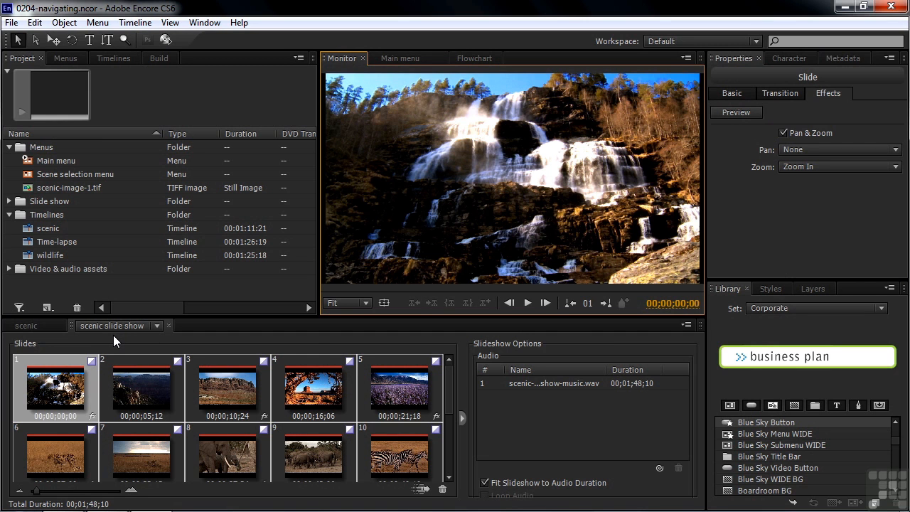
left_click(528, 302)
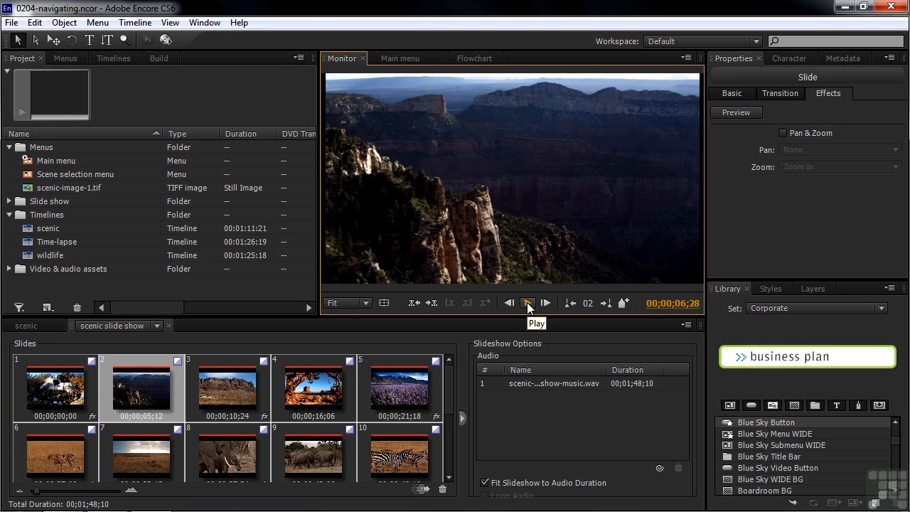
left_click(51, 325)
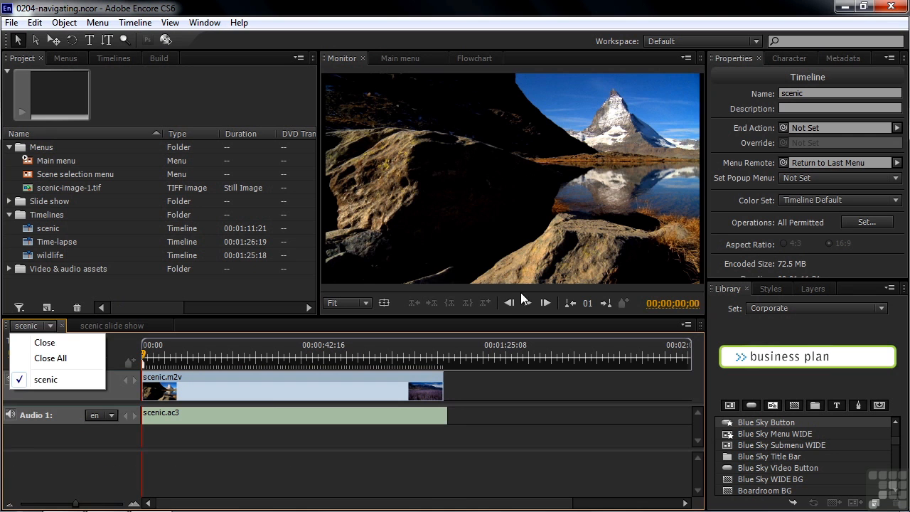
Play the scenic timeline's footage in the Monitor, pause a few seconds in, then show the Flowchart
left_click(545, 303)
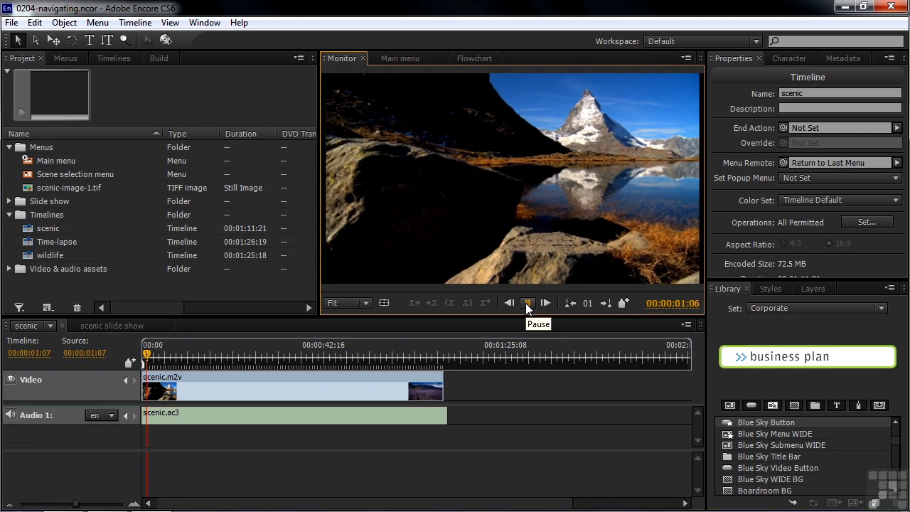
left_click(546, 303)
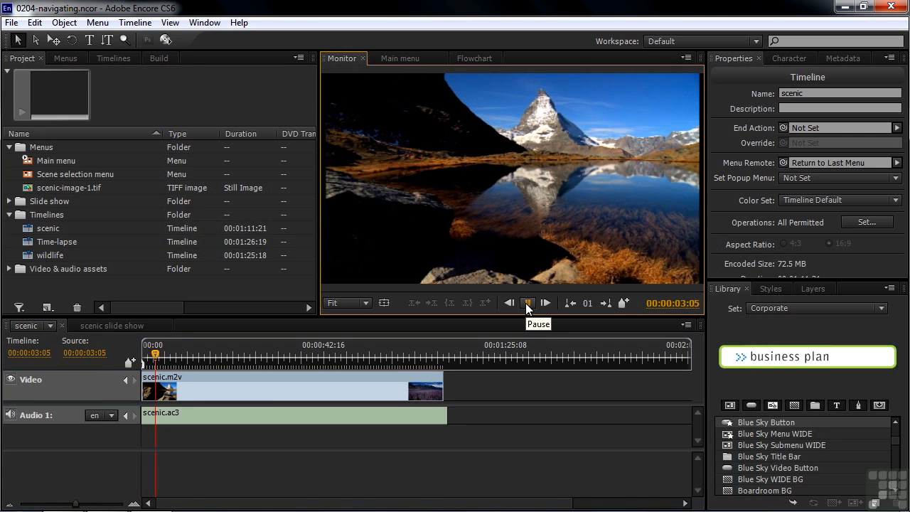
left_click(528, 303)
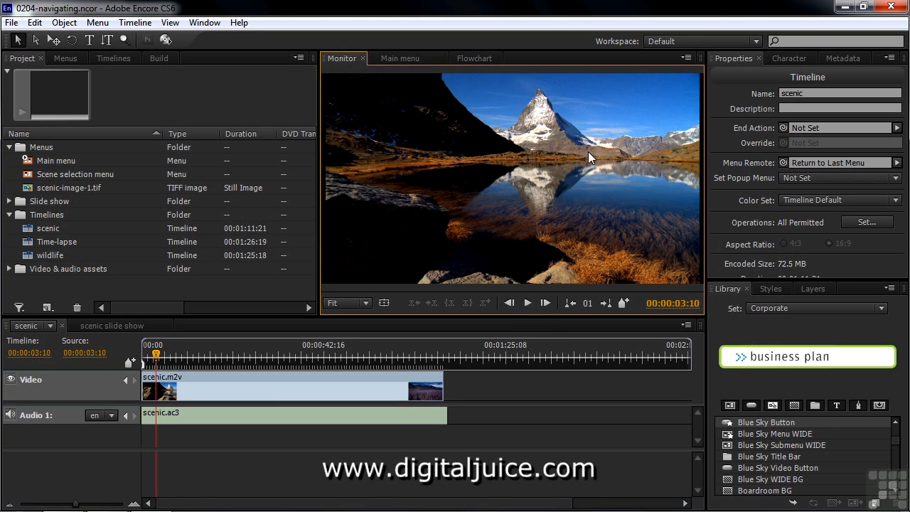
left_click(472, 57)
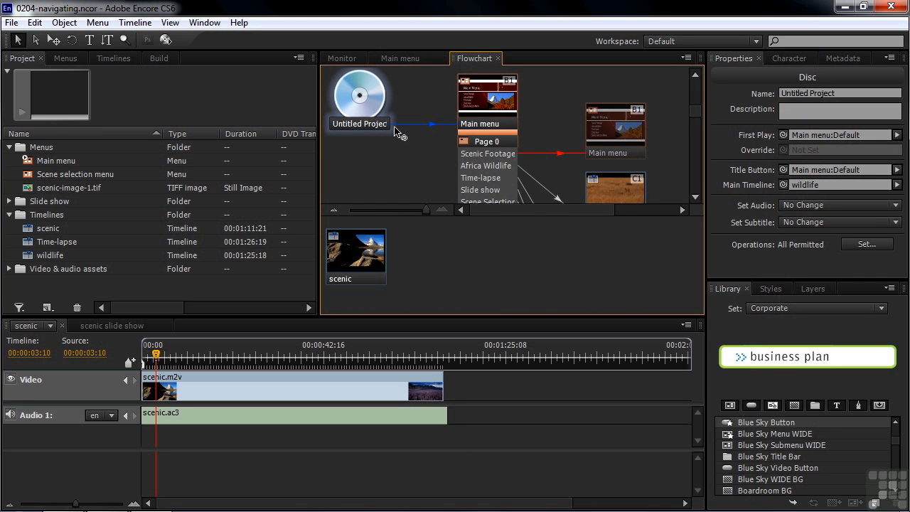
mouse_move(367, 103)
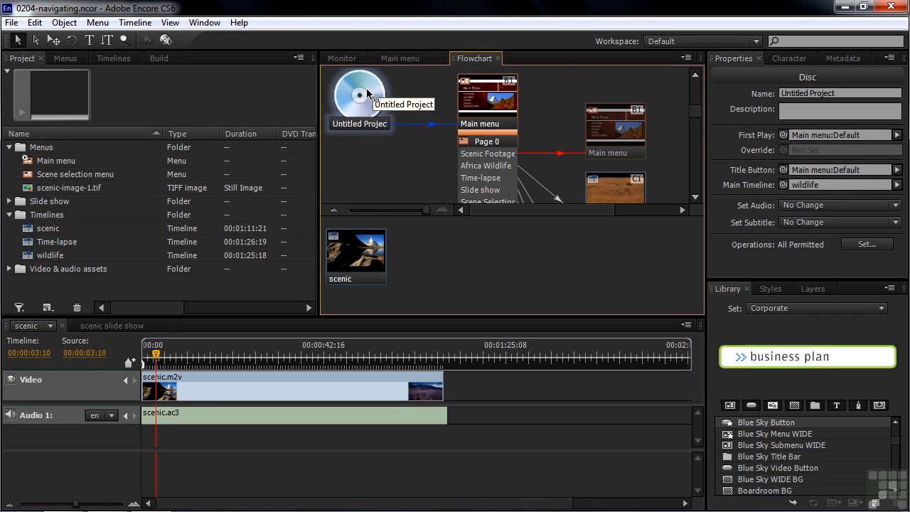
mouse_move(728, 68)
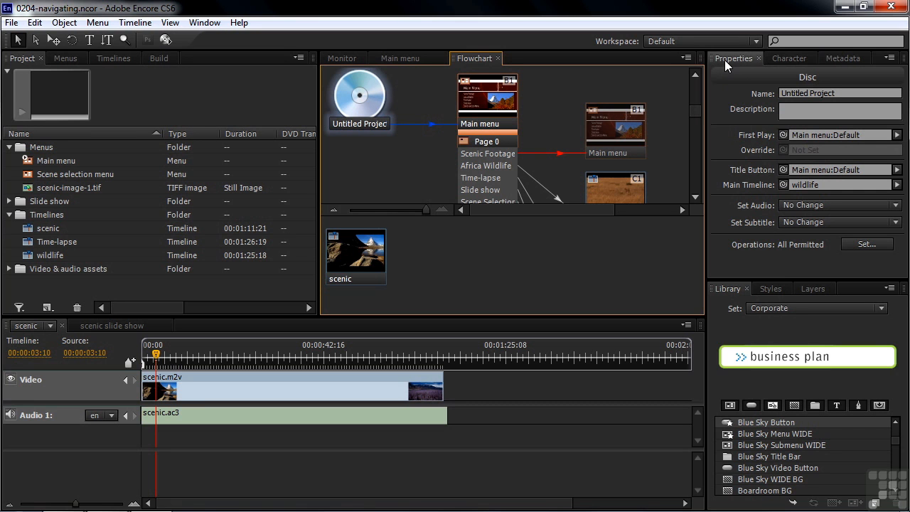
mouse_move(727, 259)
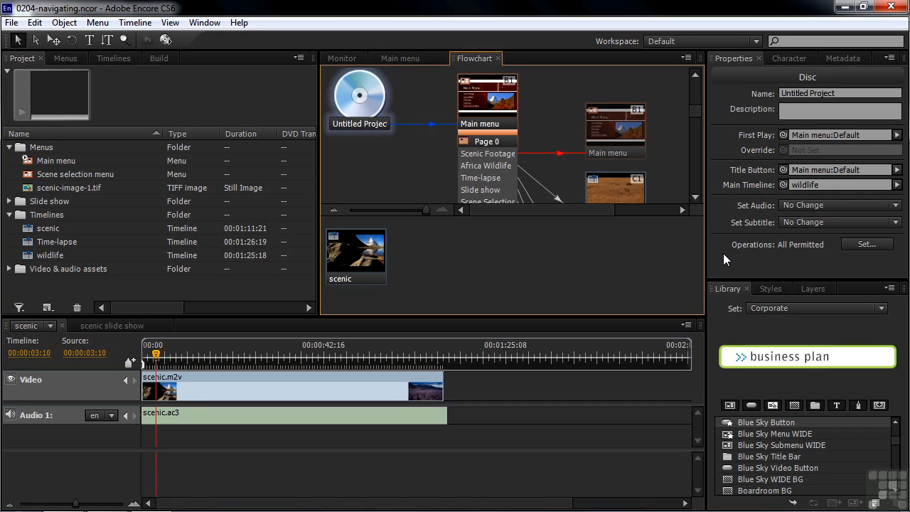
mouse_move(766, 91)
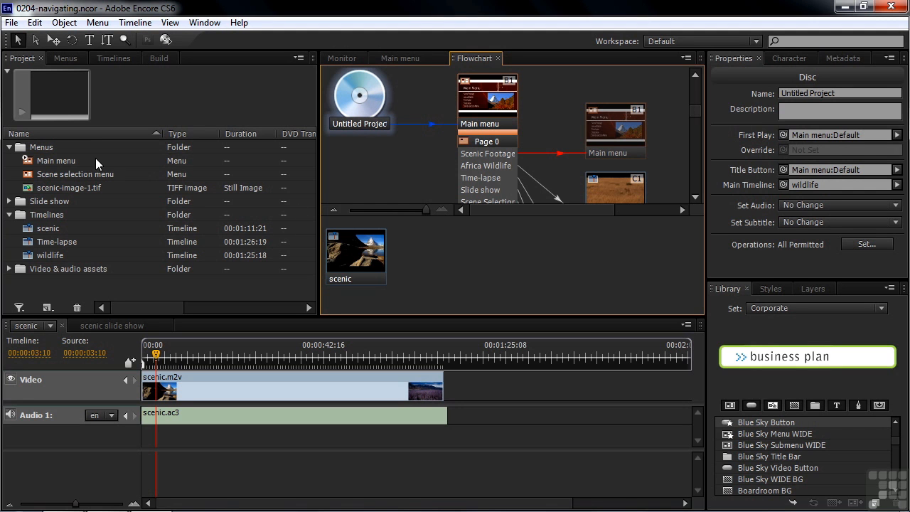
Select Main menu in the project list to show its properties
left_click(55, 159)
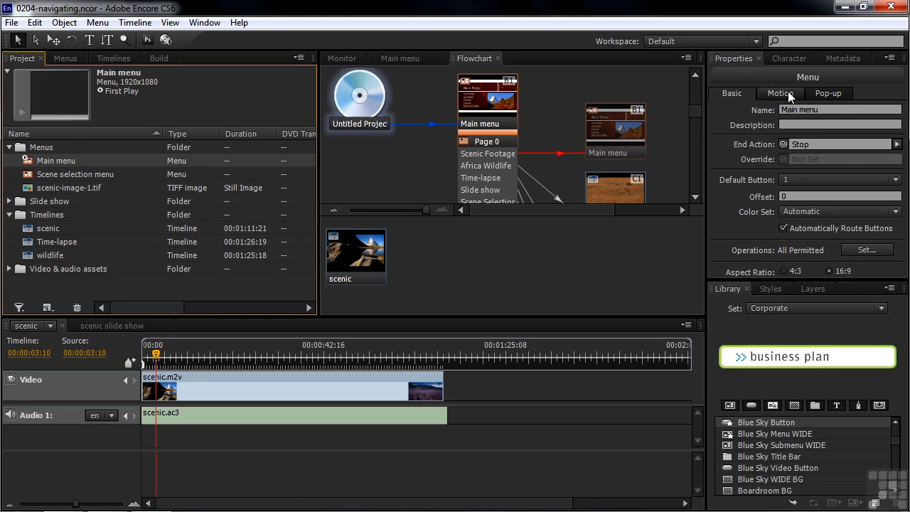
View Motion and Metadata panels, then show the scenic.ac3 audio asset's properties
left_click(788, 57)
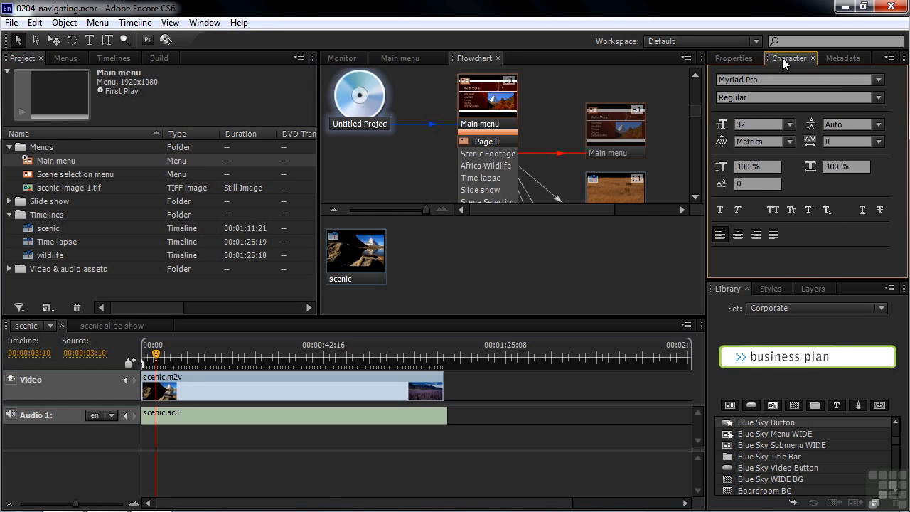
left_click(844, 57)
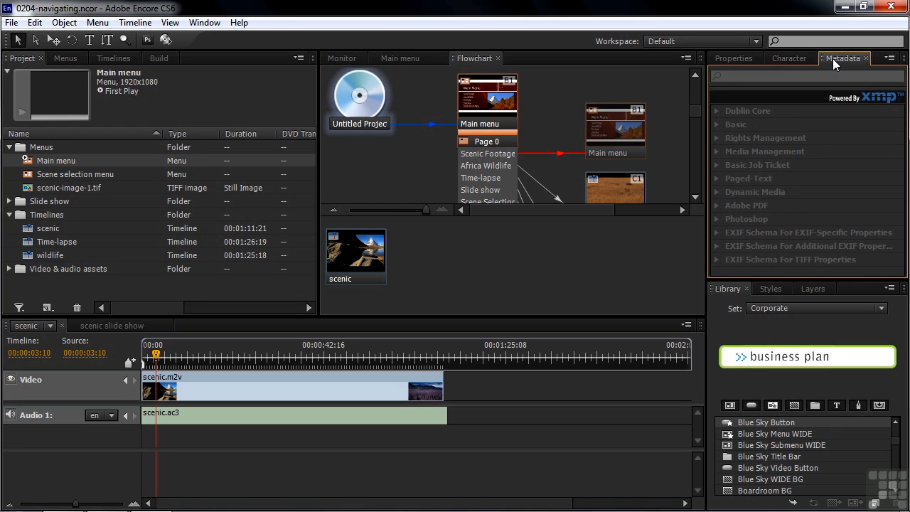
left_click(11, 269)
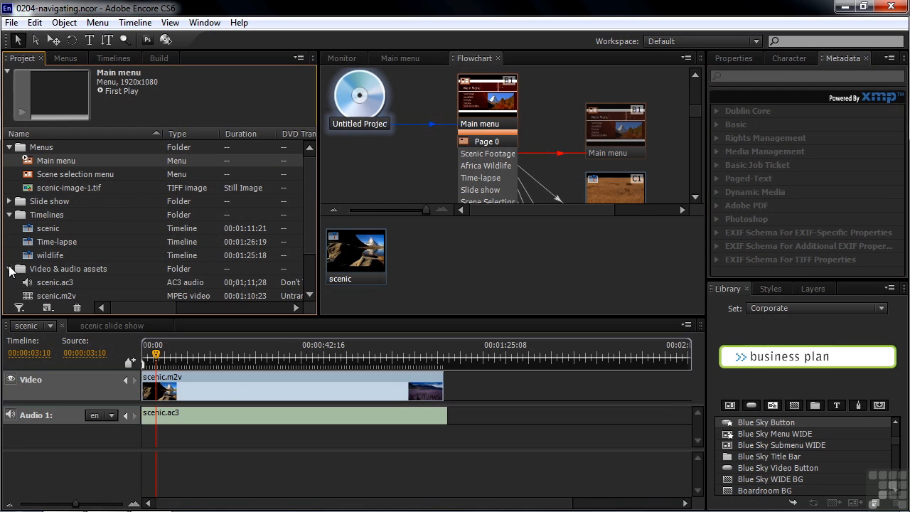
left_click(54, 281)
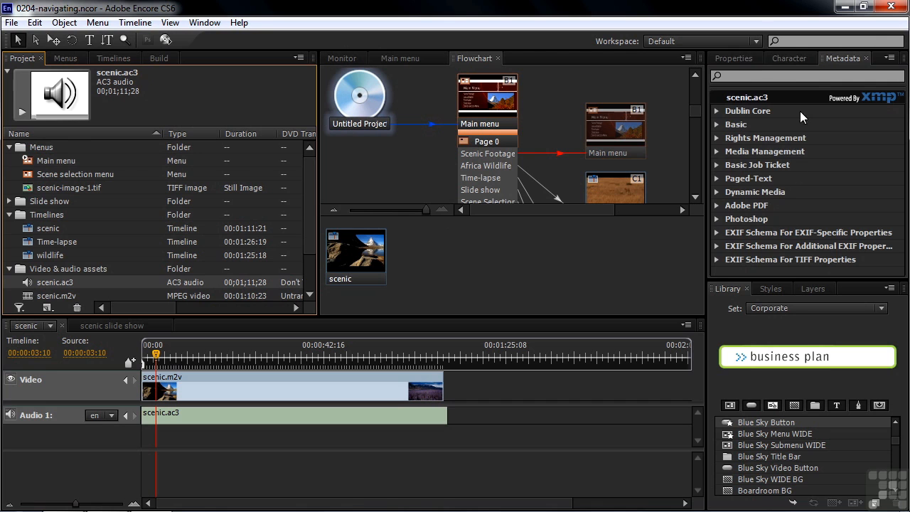
left_click(734, 56)
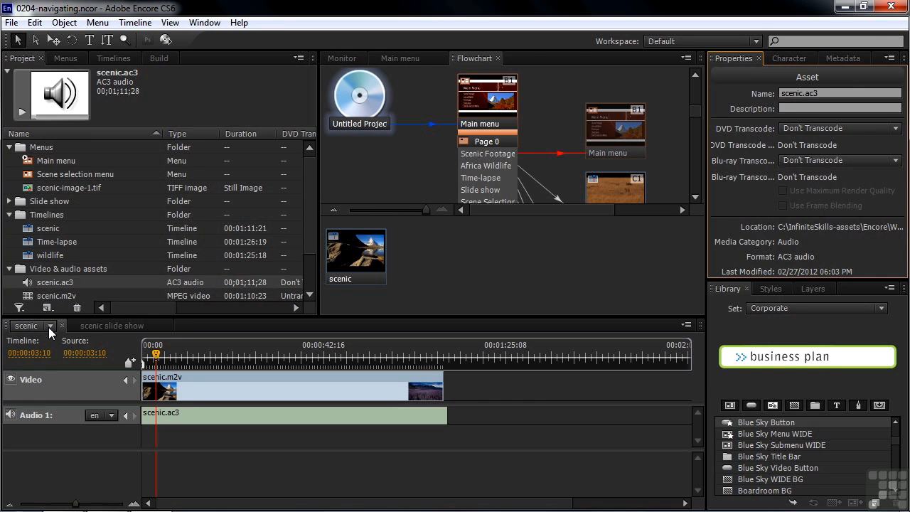
View the wildlife timeline, then the Time-lapse timeline in the Timeline panel
double_click(48, 254)
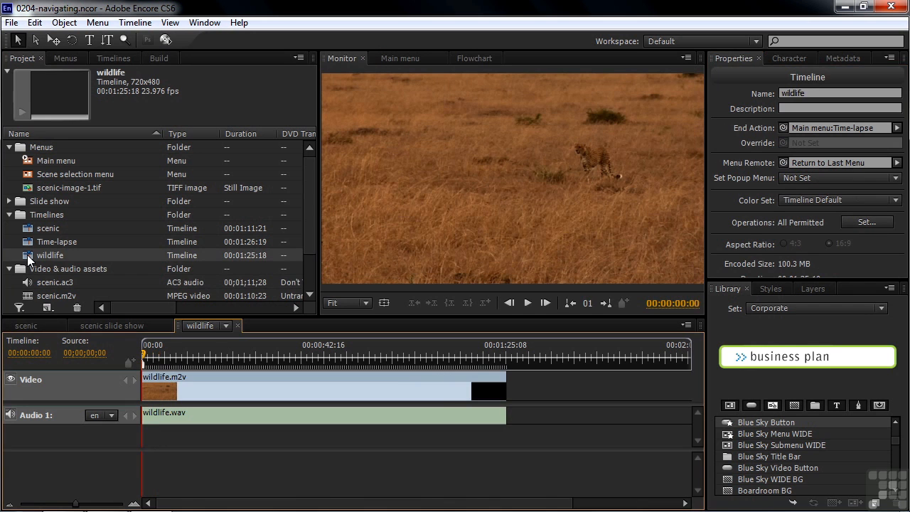
left_click(57, 242)
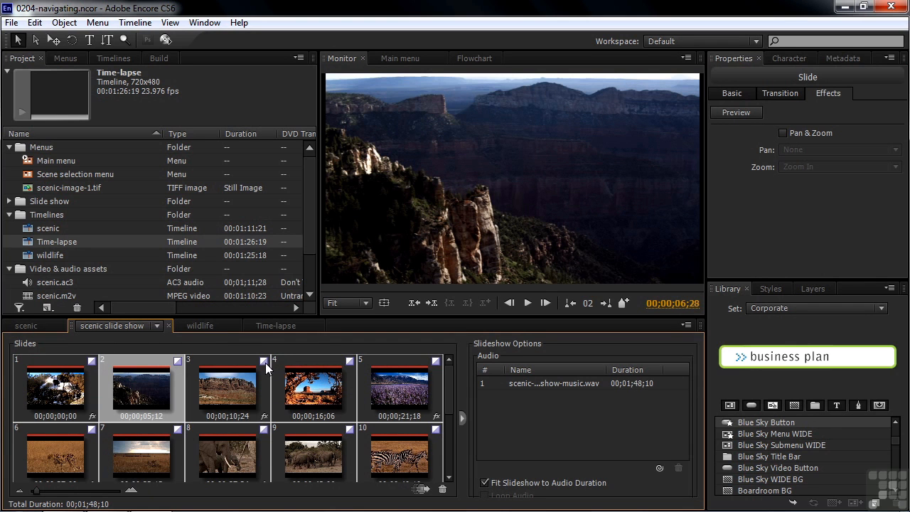
mouse_move(282, 421)
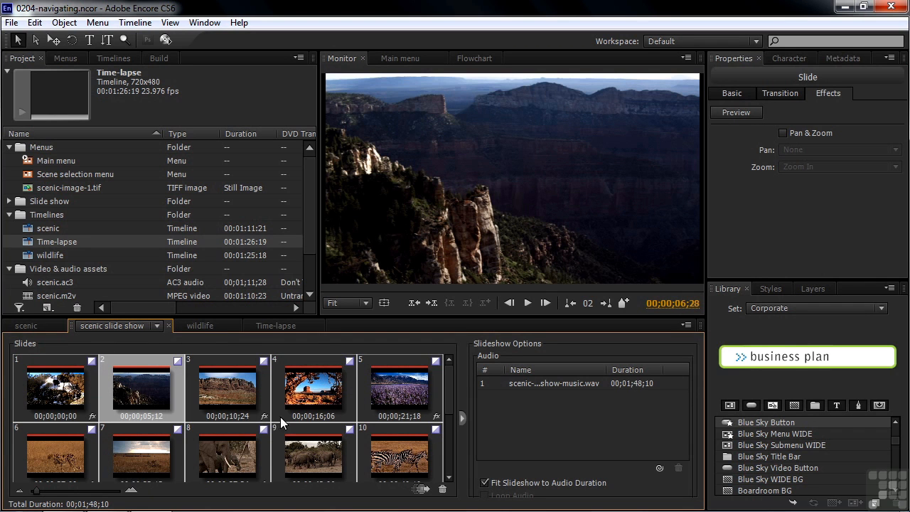
mouse_move(276, 424)
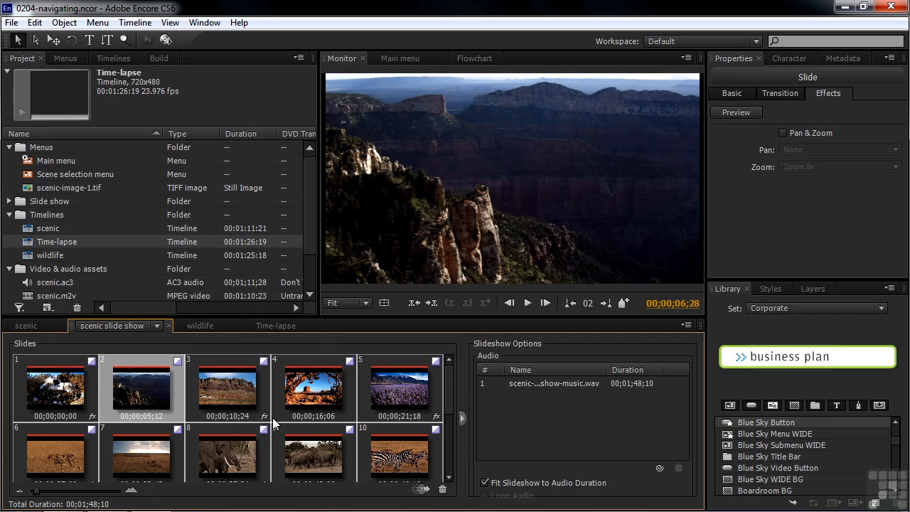
mouse_move(518, 392)
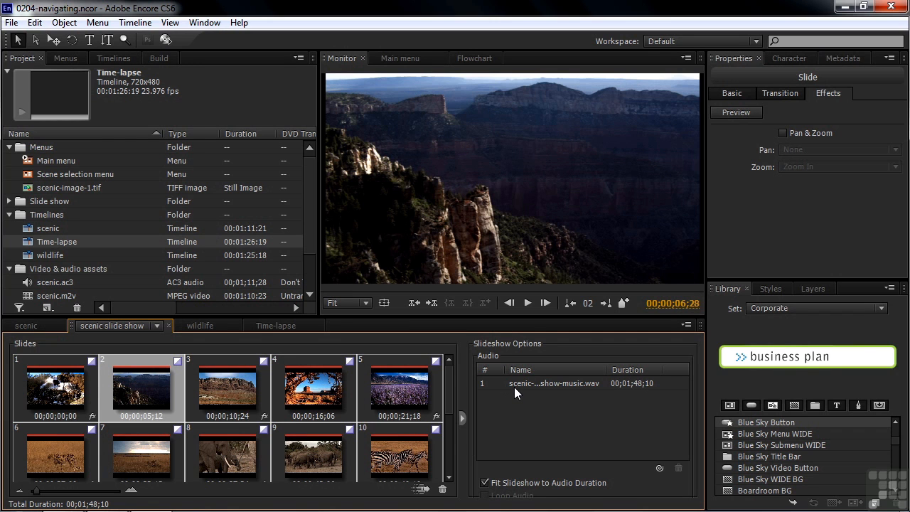
mouse_move(781, 338)
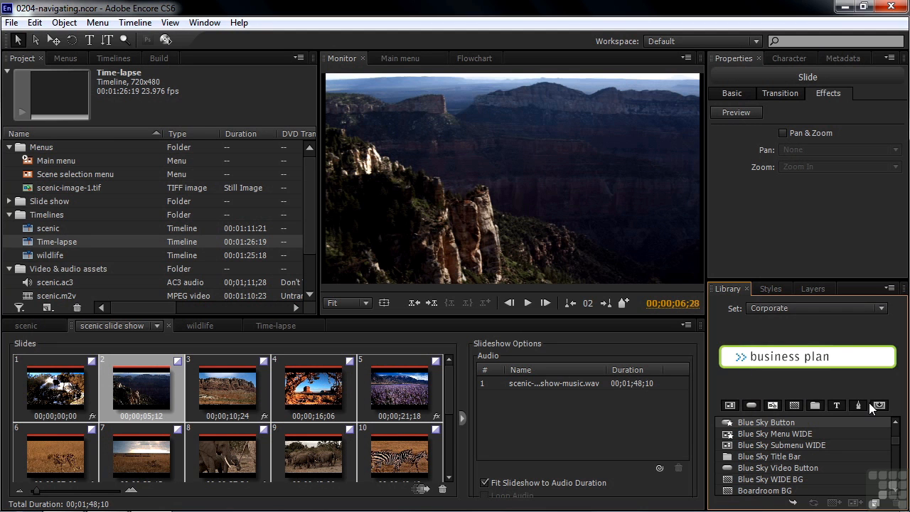
mouse_move(751, 405)
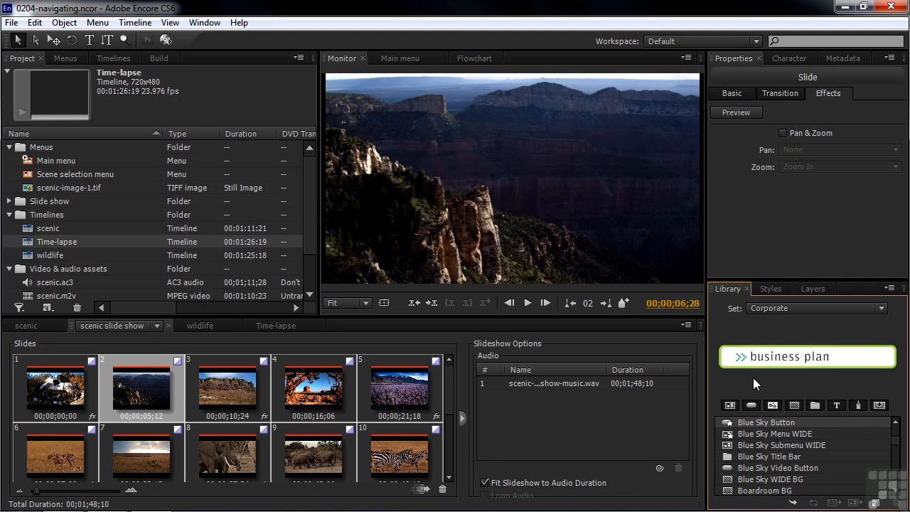
Browse the Styles collection, show the Layers panel, and bring up the Main menu's layers
left_click(769, 288)
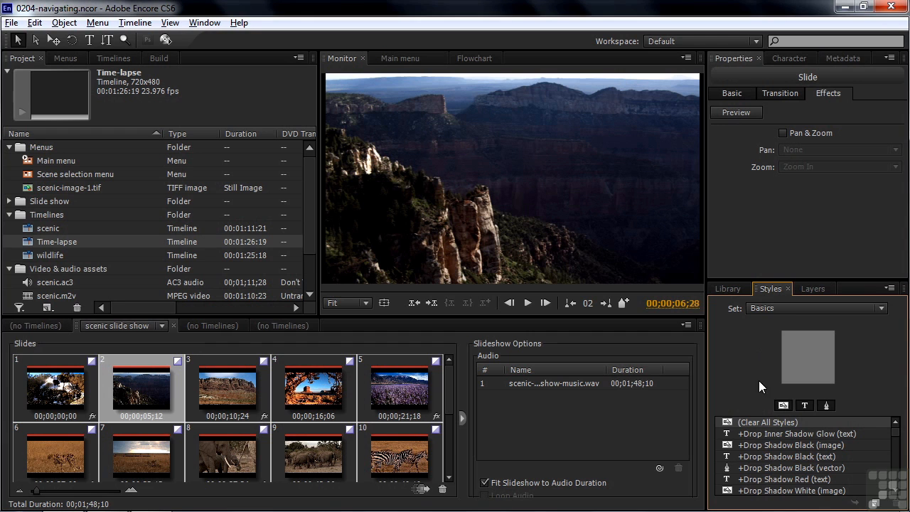
left_click(814, 287)
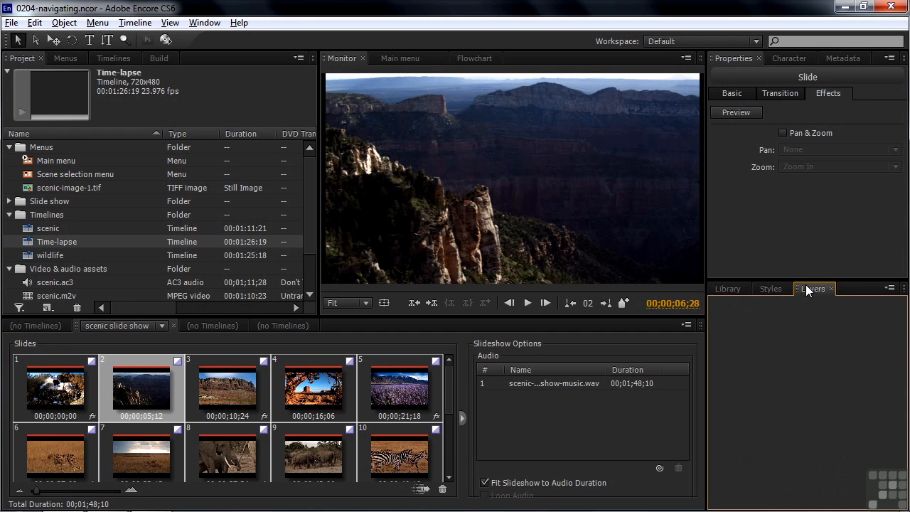
mouse_move(796, 361)
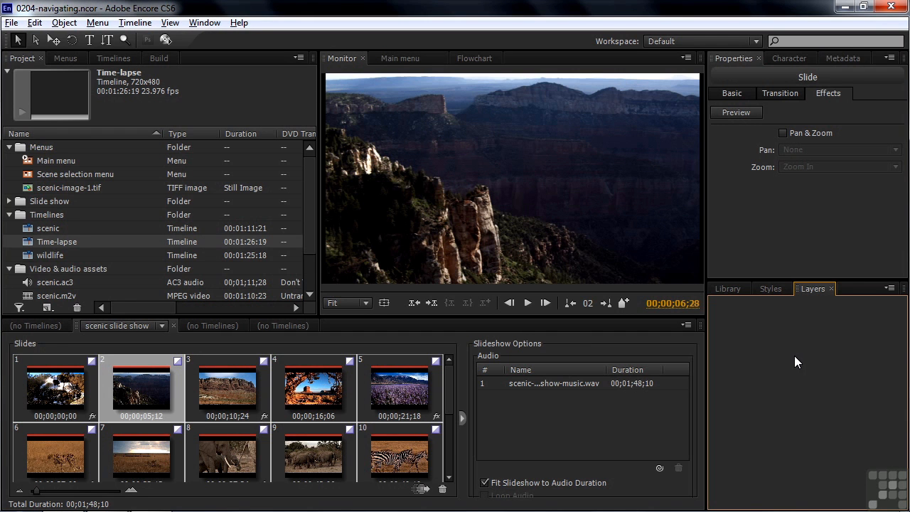
left_click(401, 57)
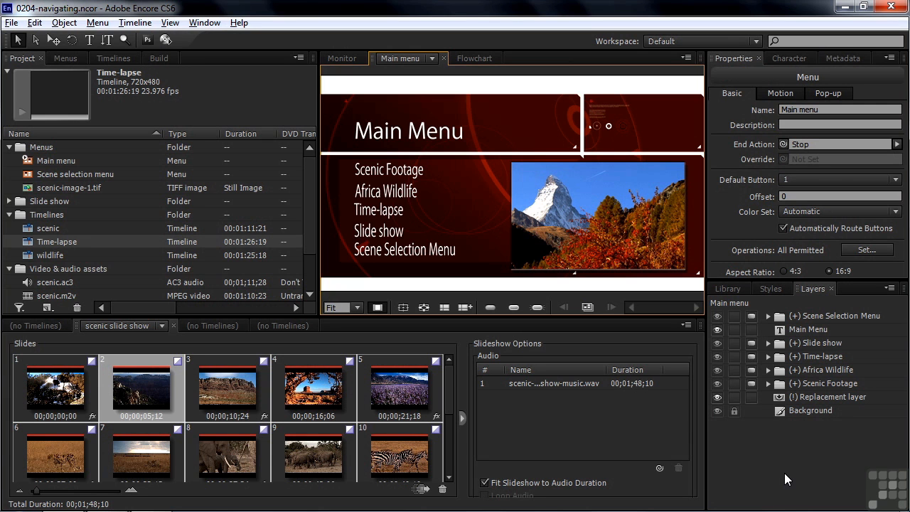
mouse_move(826, 326)
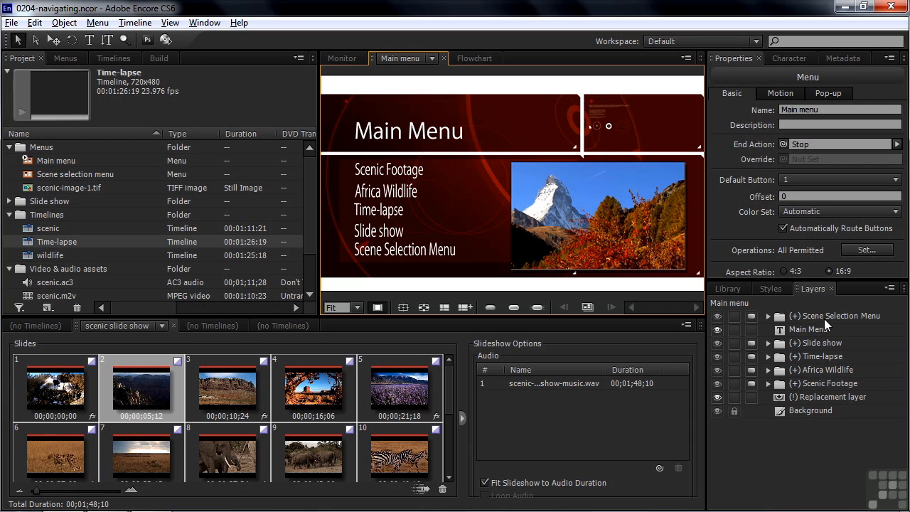
mouse_move(816, 444)
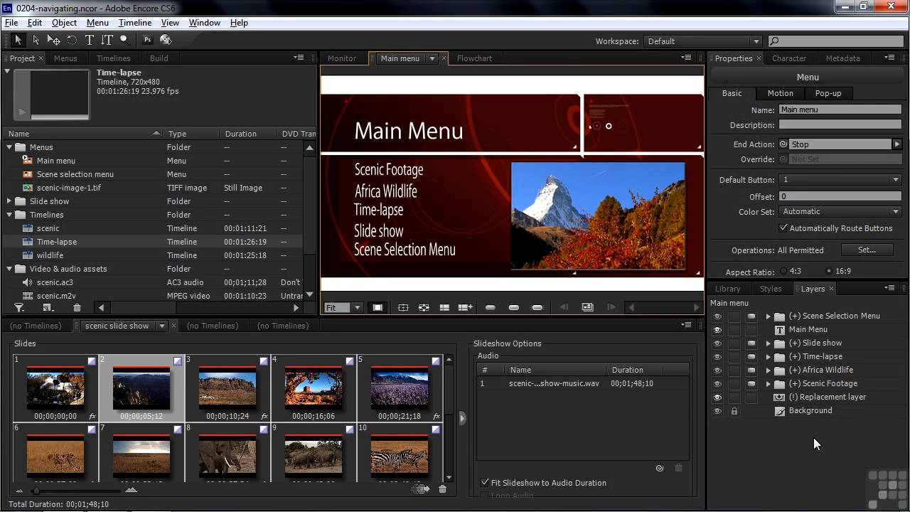
Expand the Slide show button layer set to reveal its highlight and text layers
left_click(768, 343)
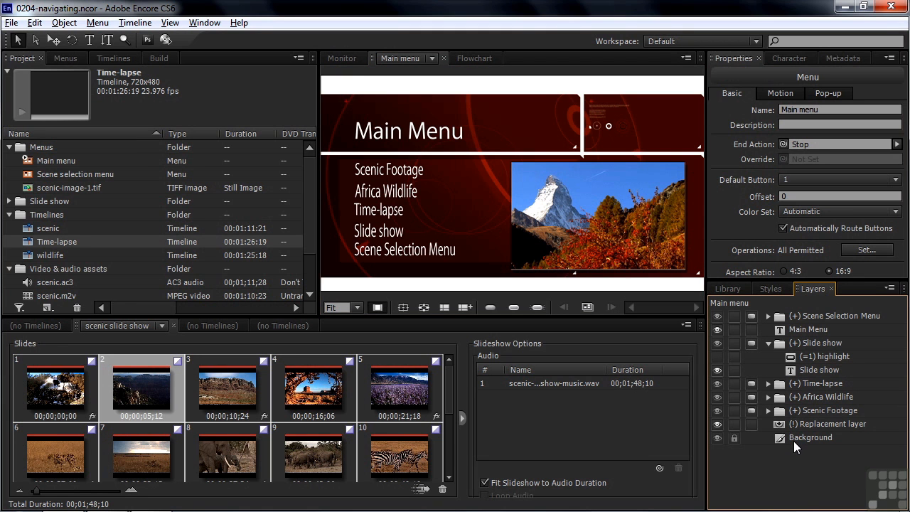
mouse_move(795, 390)
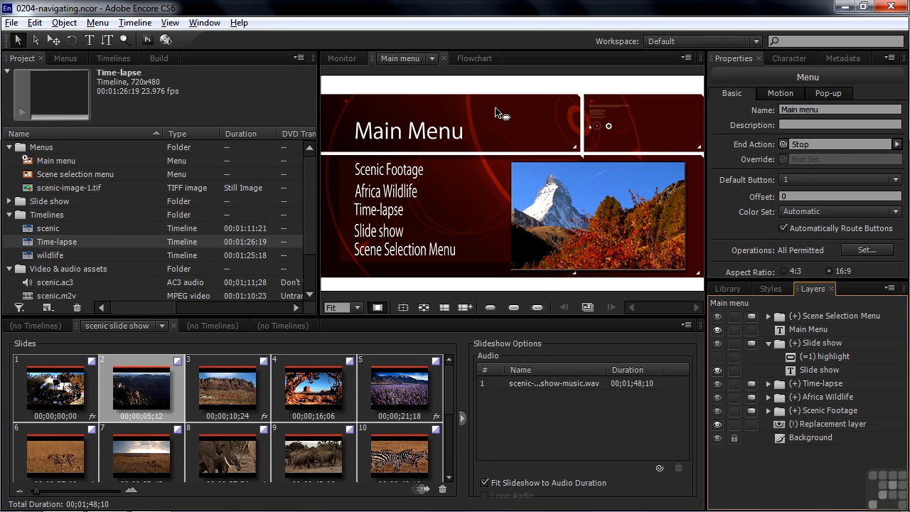
mouse_move(548, 287)
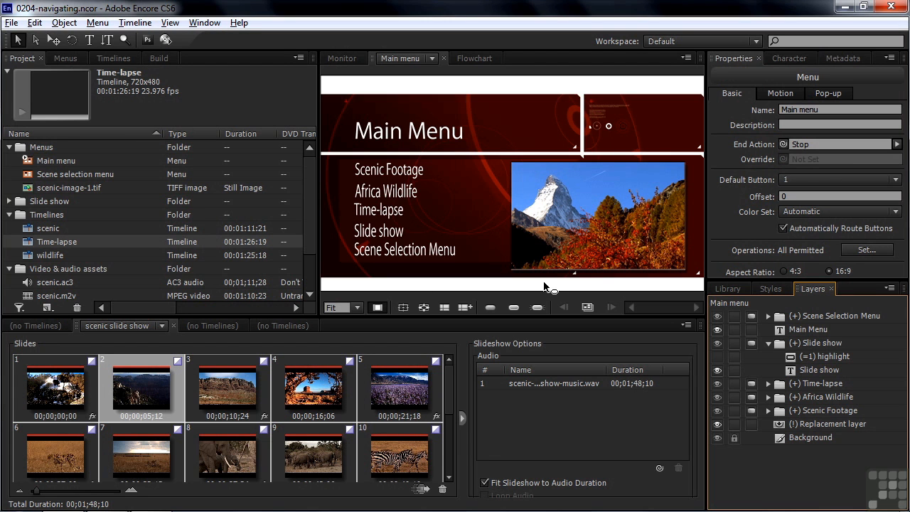
mouse_move(609, 50)
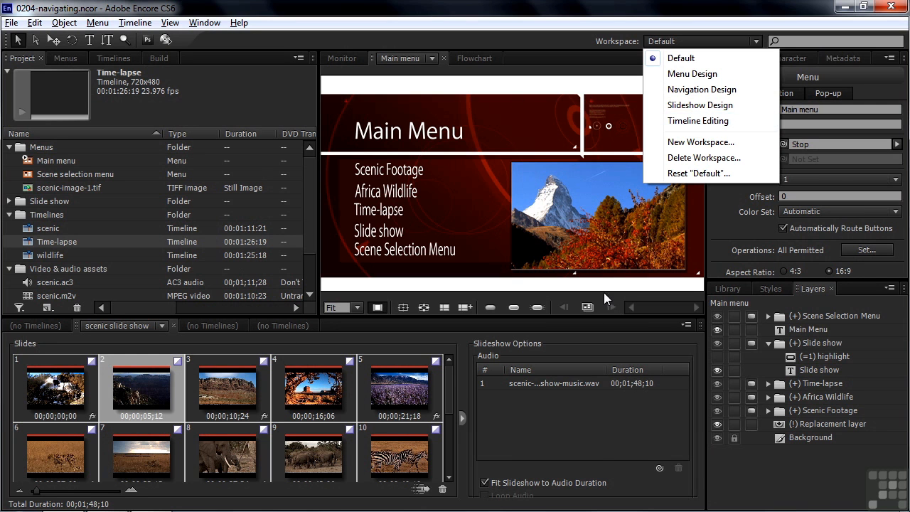
mouse_move(703, 88)
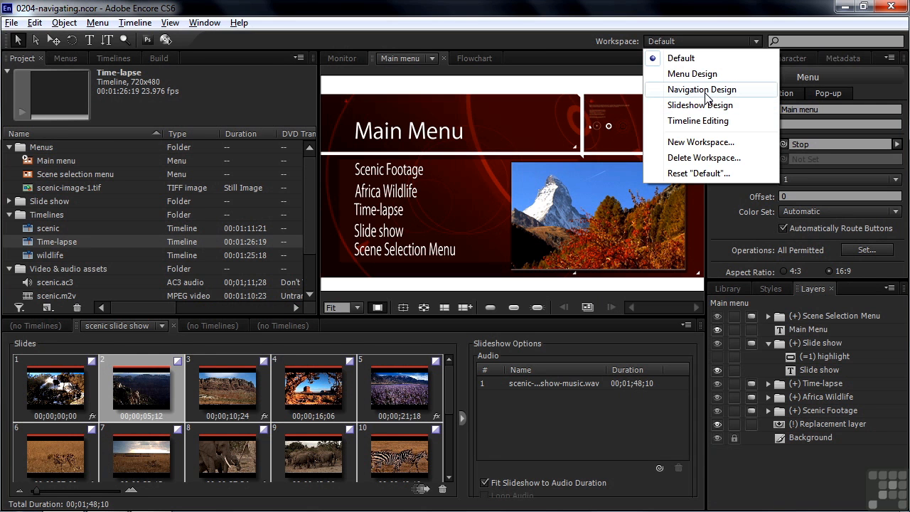
Choose Slideshow Design from the Workspace dropdown
left_click(700, 105)
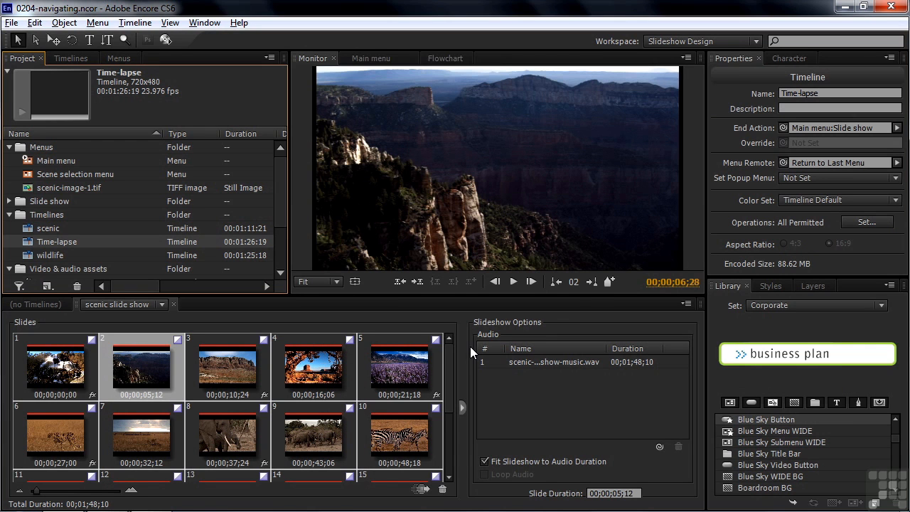
mouse_move(705, 70)
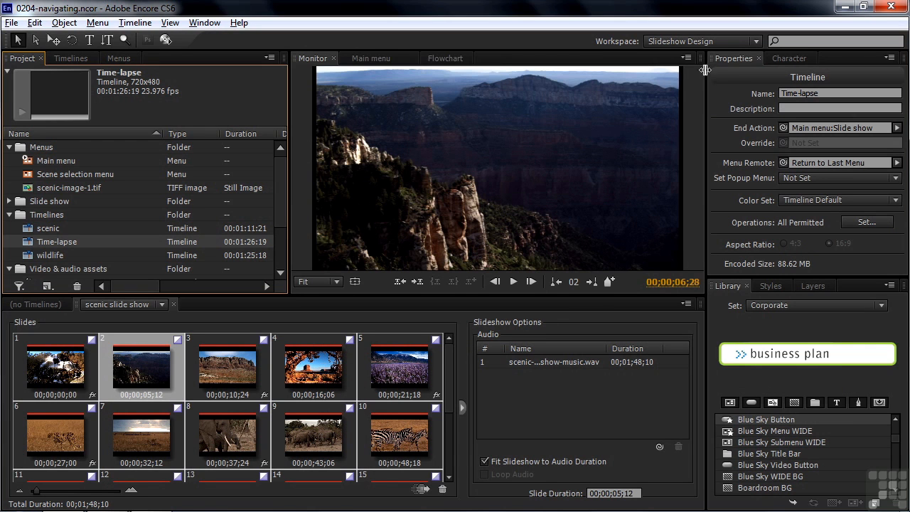